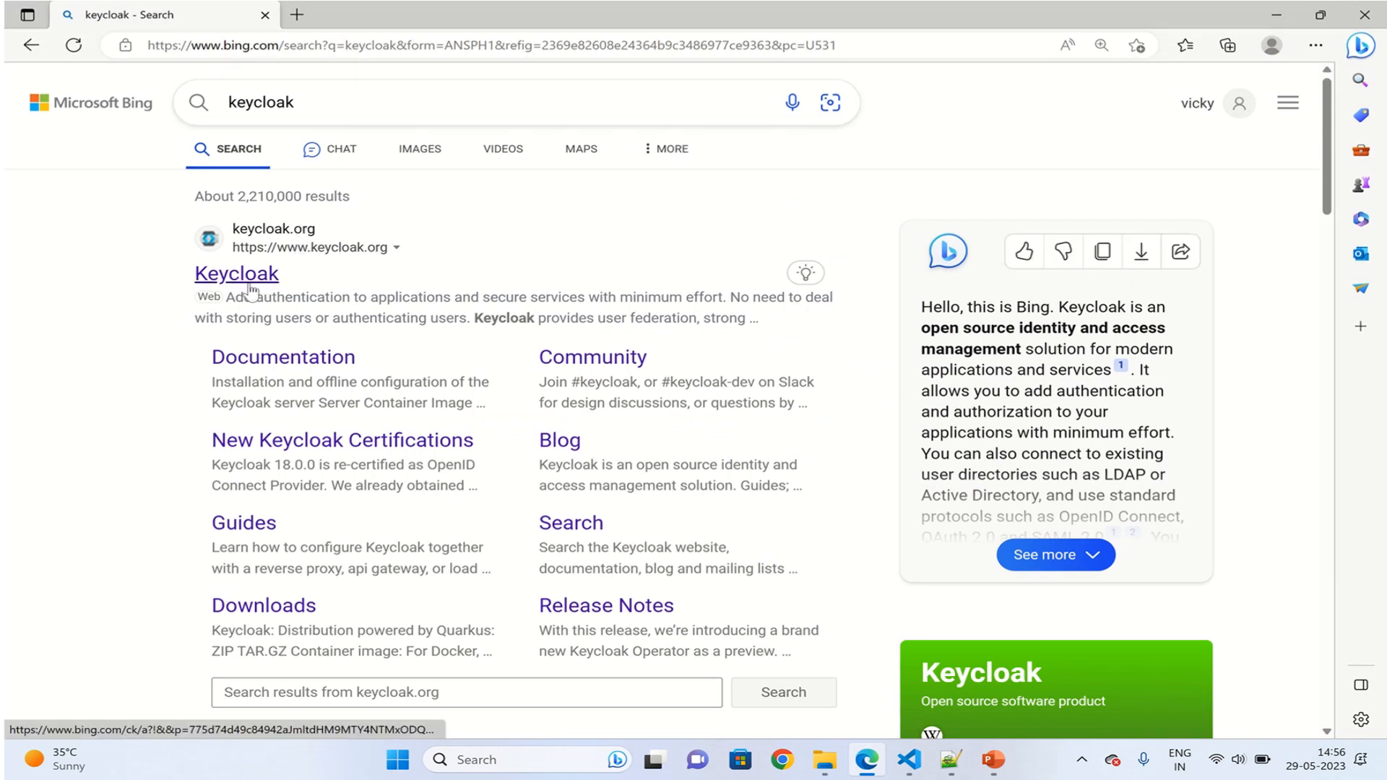
# Open the keycloak.org result from the Bing search
pyautogui.click(236, 273)
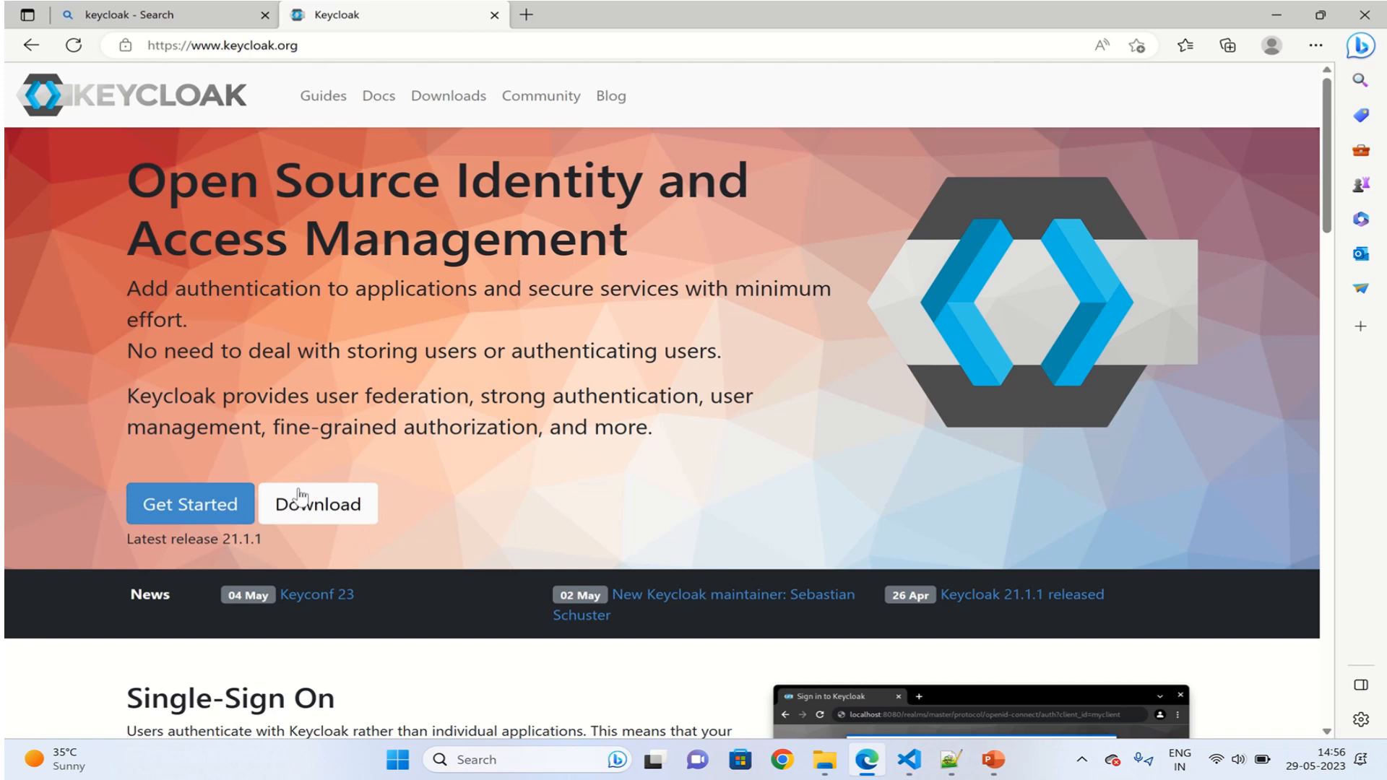
pyautogui.moveTo(448, 95)
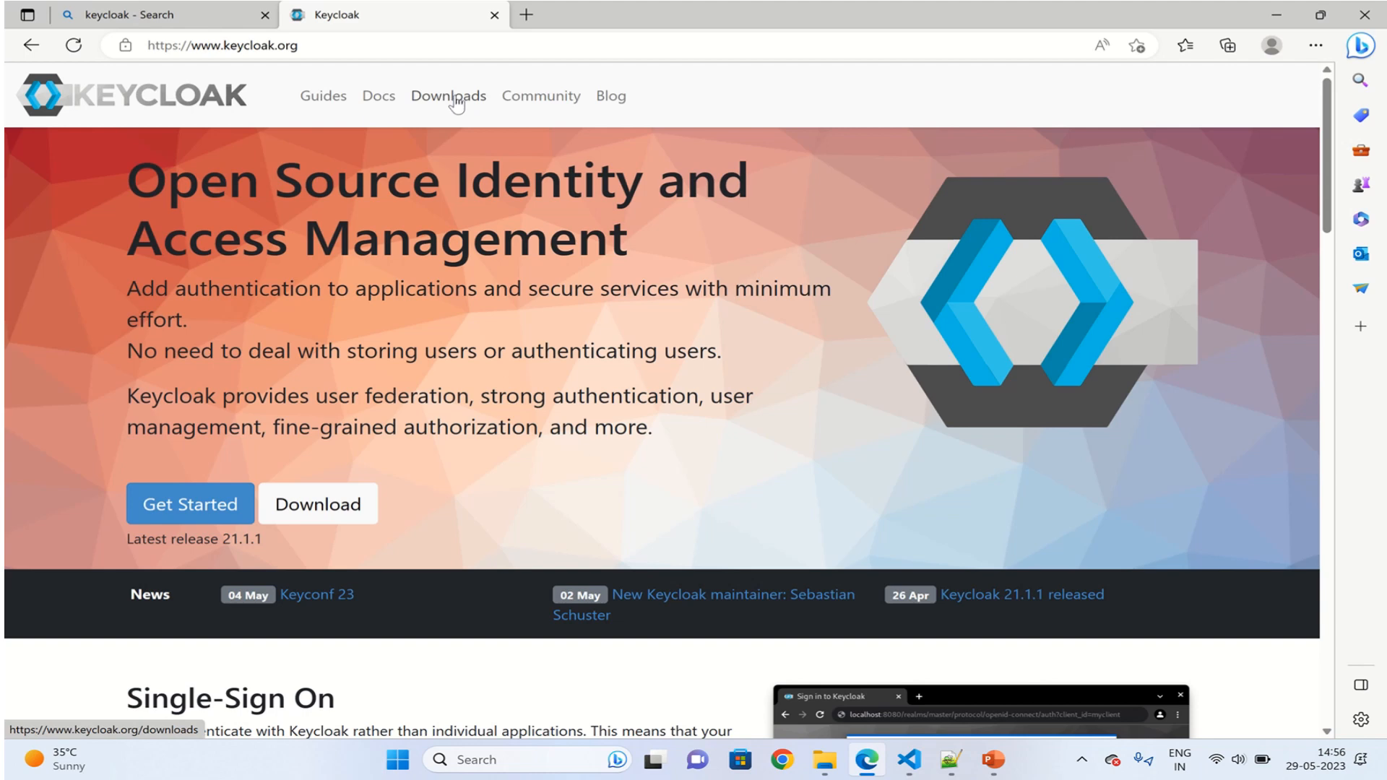
# Download the Keycloak 21.1.1 server ZIP from the Downloads page
pyautogui.click(447, 95)
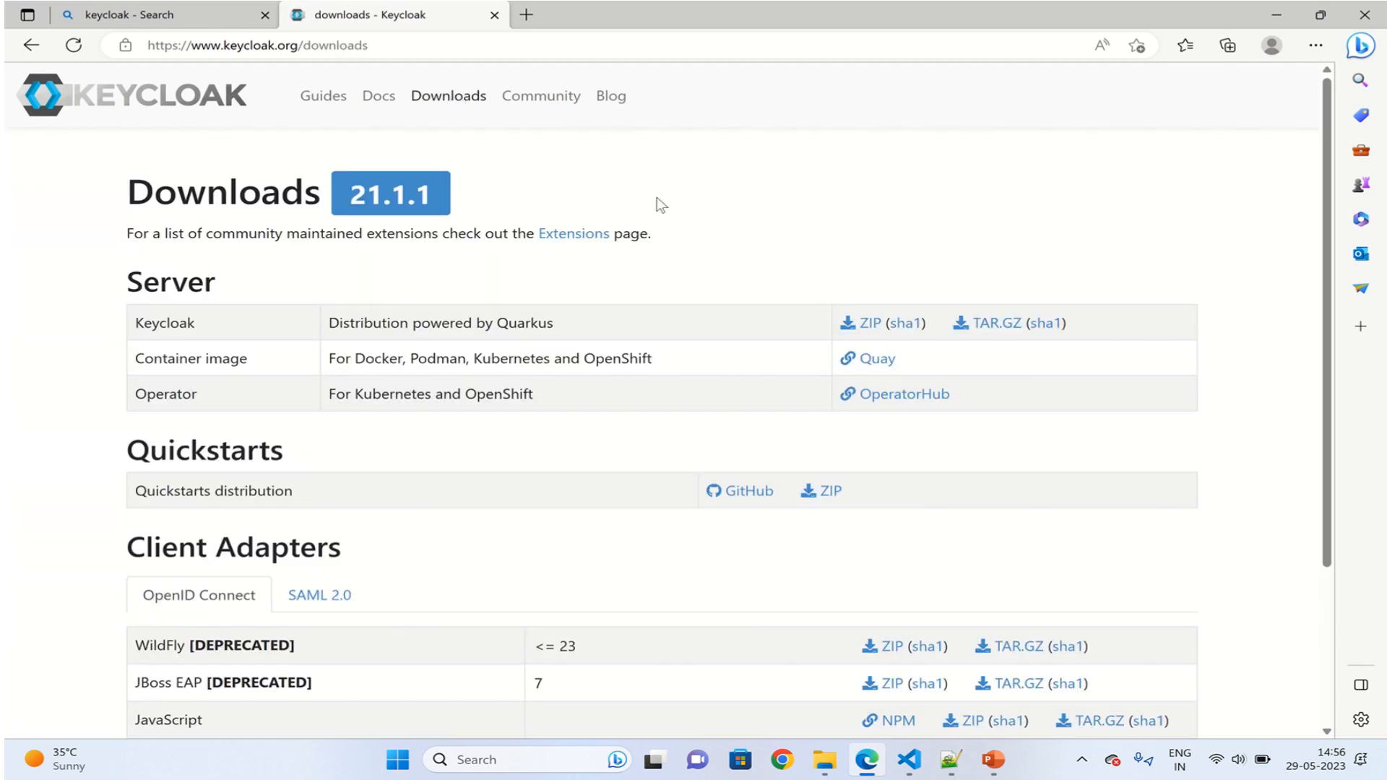
pyautogui.moveTo(177, 285)
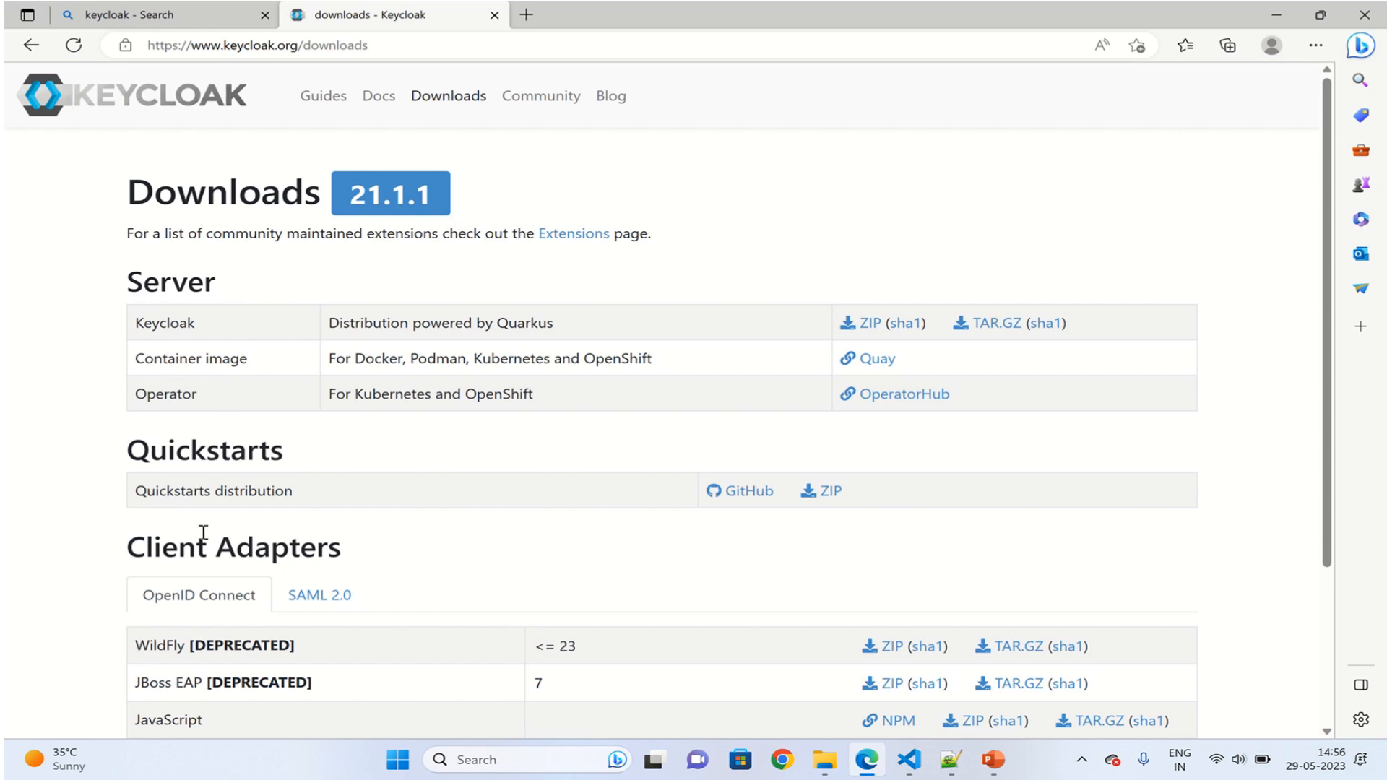
pyautogui.moveTo(173, 224)
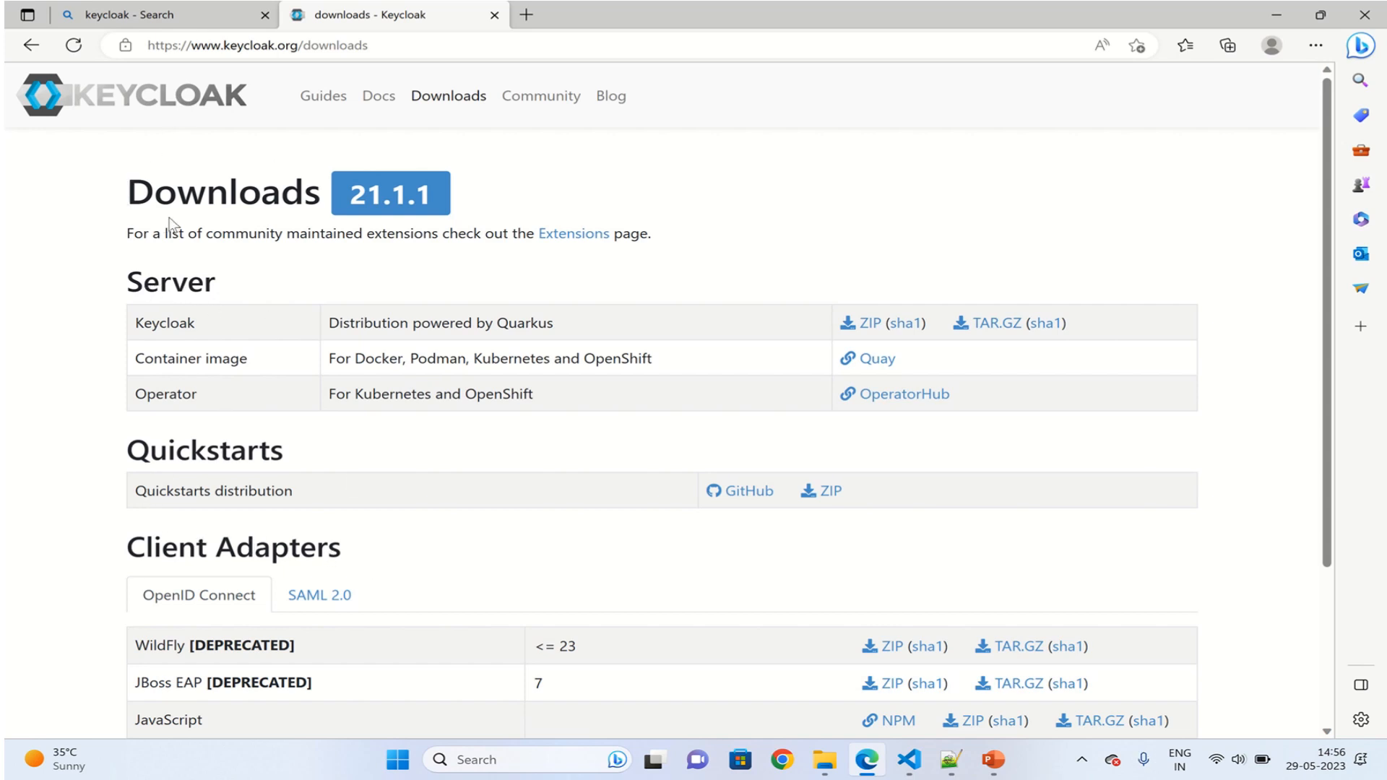
pyautogui.moveTo(876, 341)
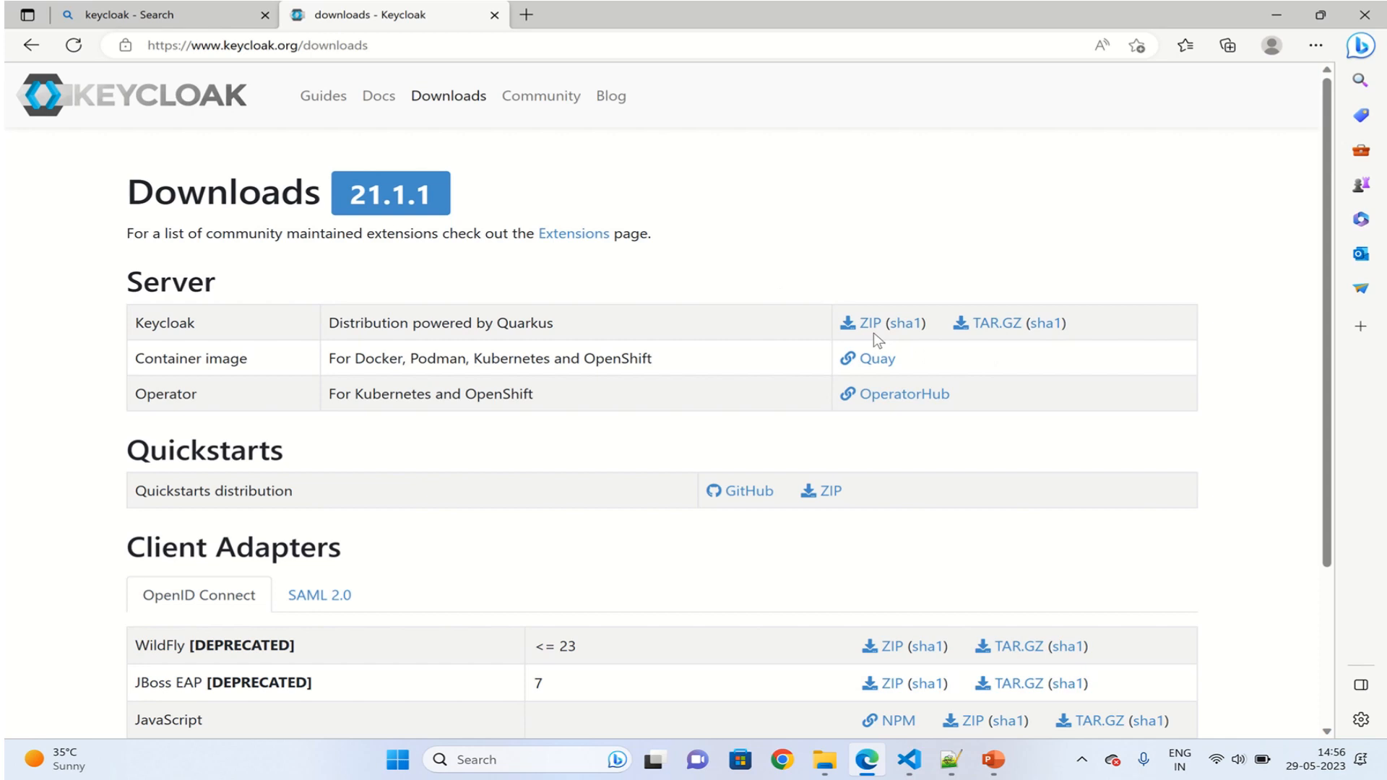
pyautogui.moveTo(955, 339)
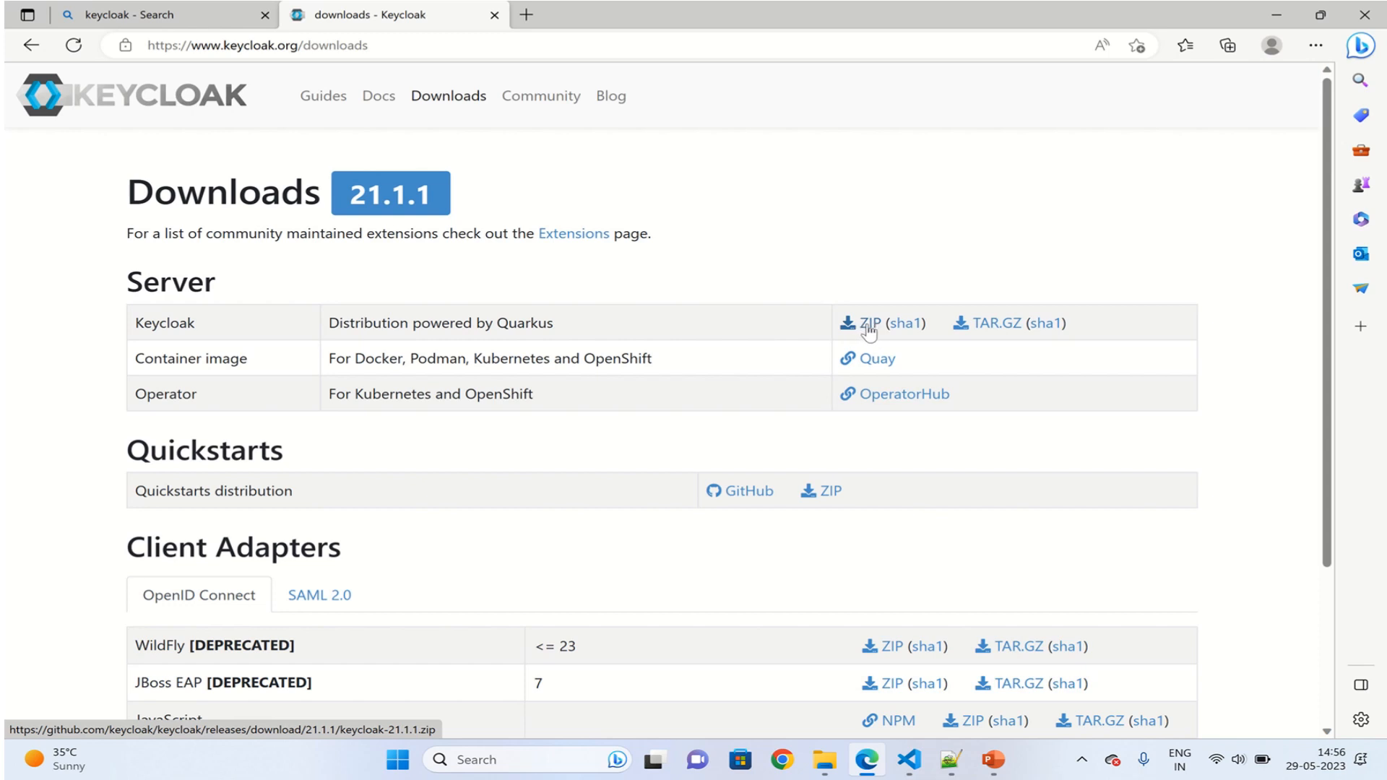
pyautogui.click(862, 322)
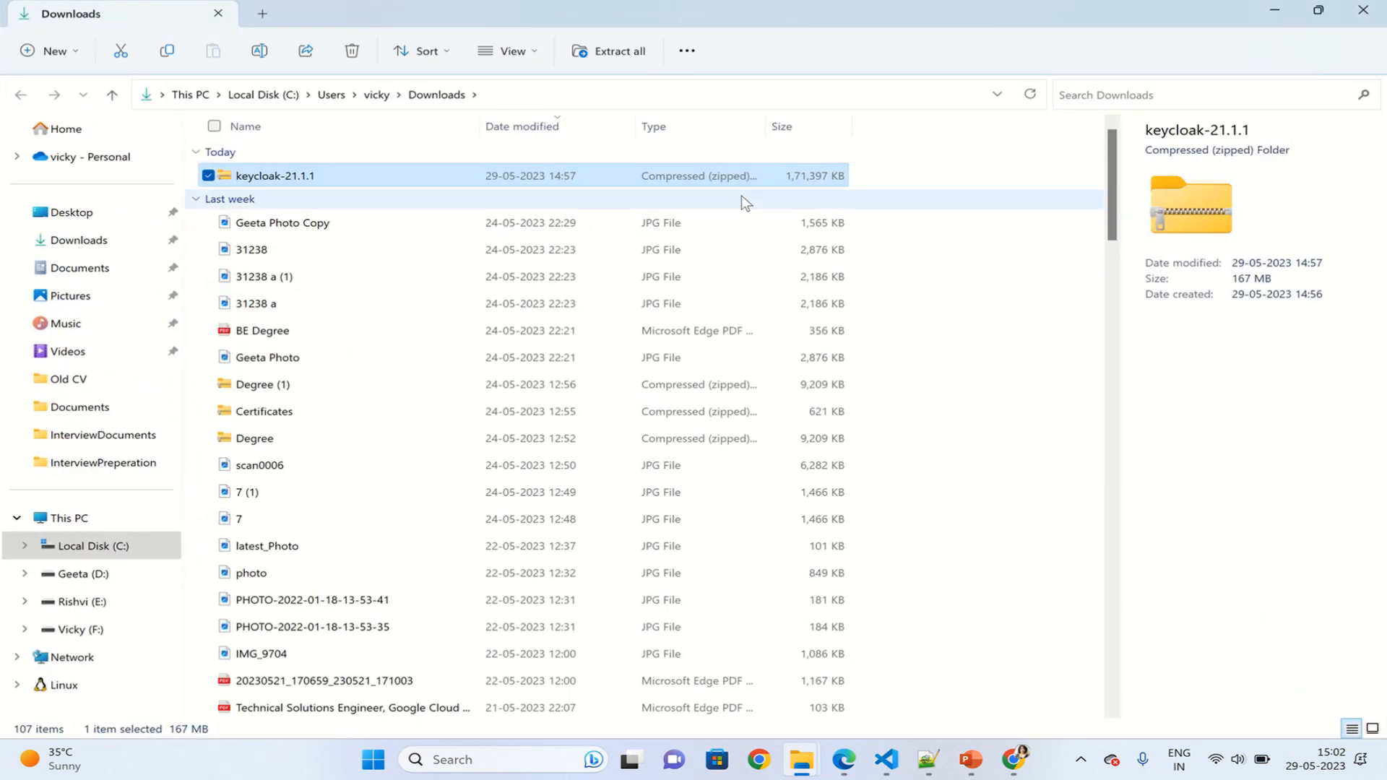
# Extract keycloak-21.1.1.zip with Extract All into the default Downloads folder
pyautogui.rightClick(276, 175)
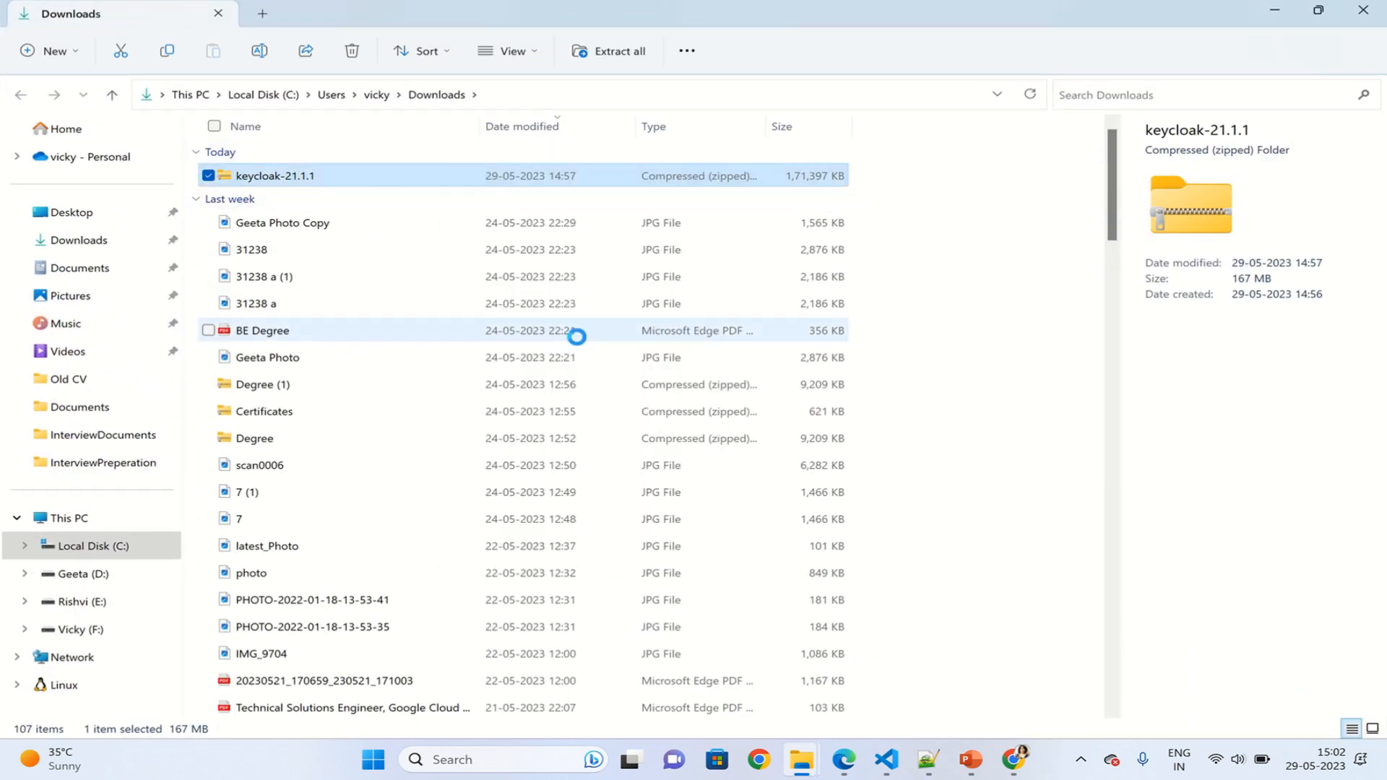
pyautogui.click(610, 50)
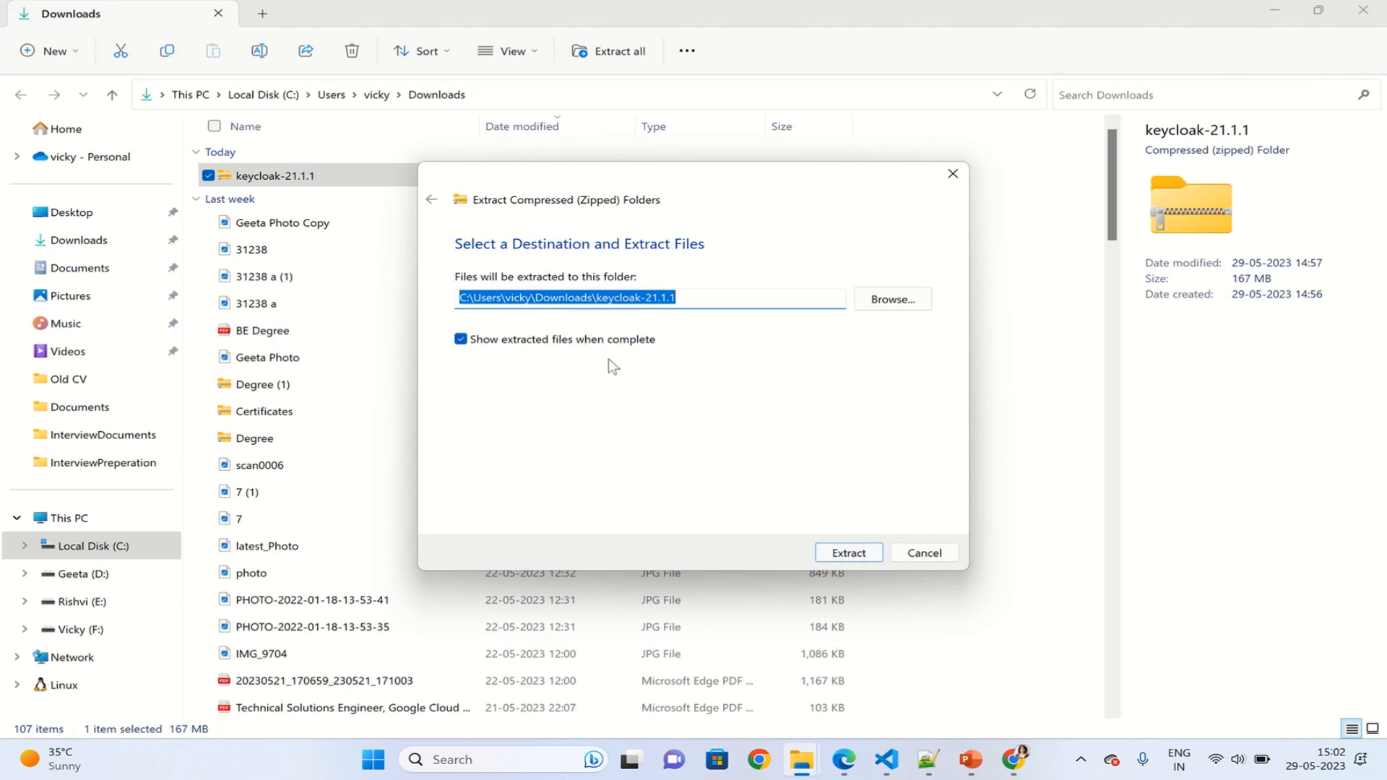
pyautogui.click(847, 553)
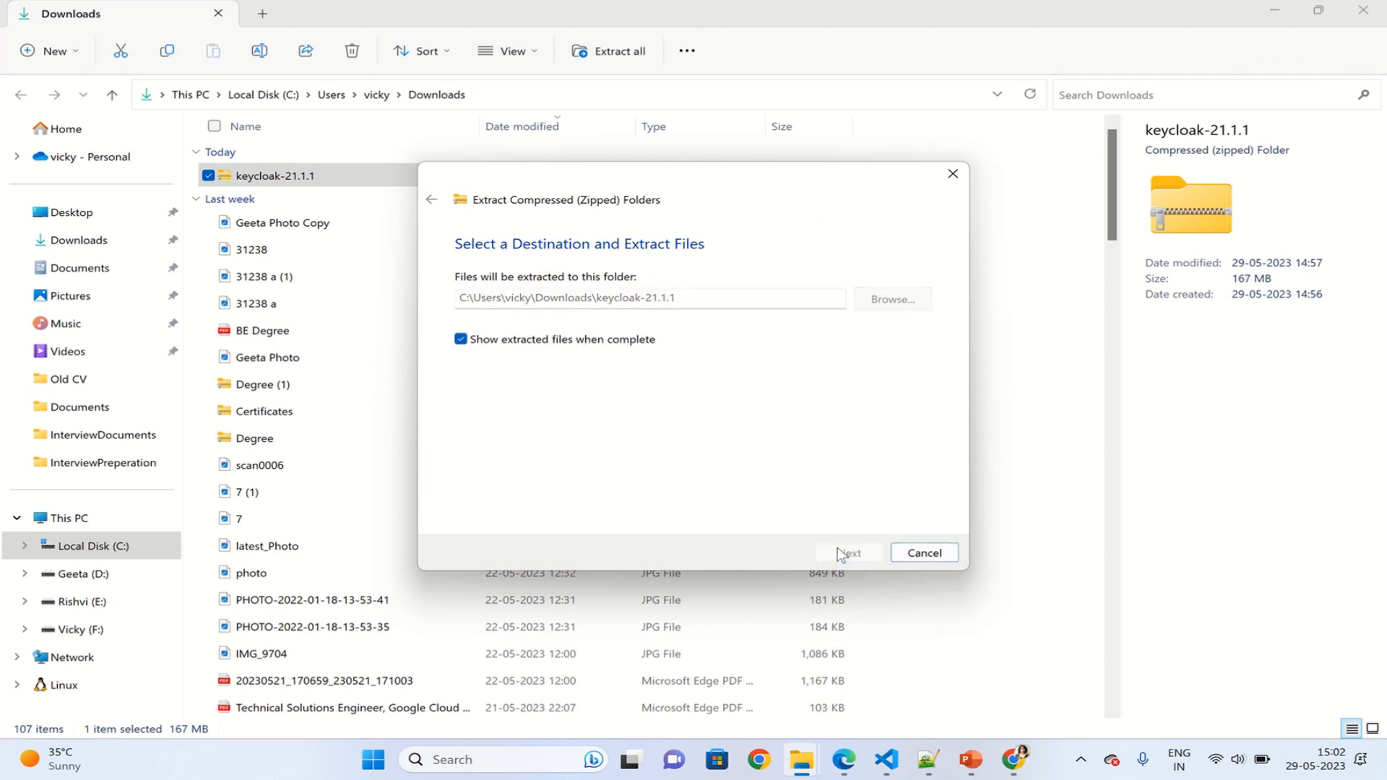
pyautogui.click(849, 552)
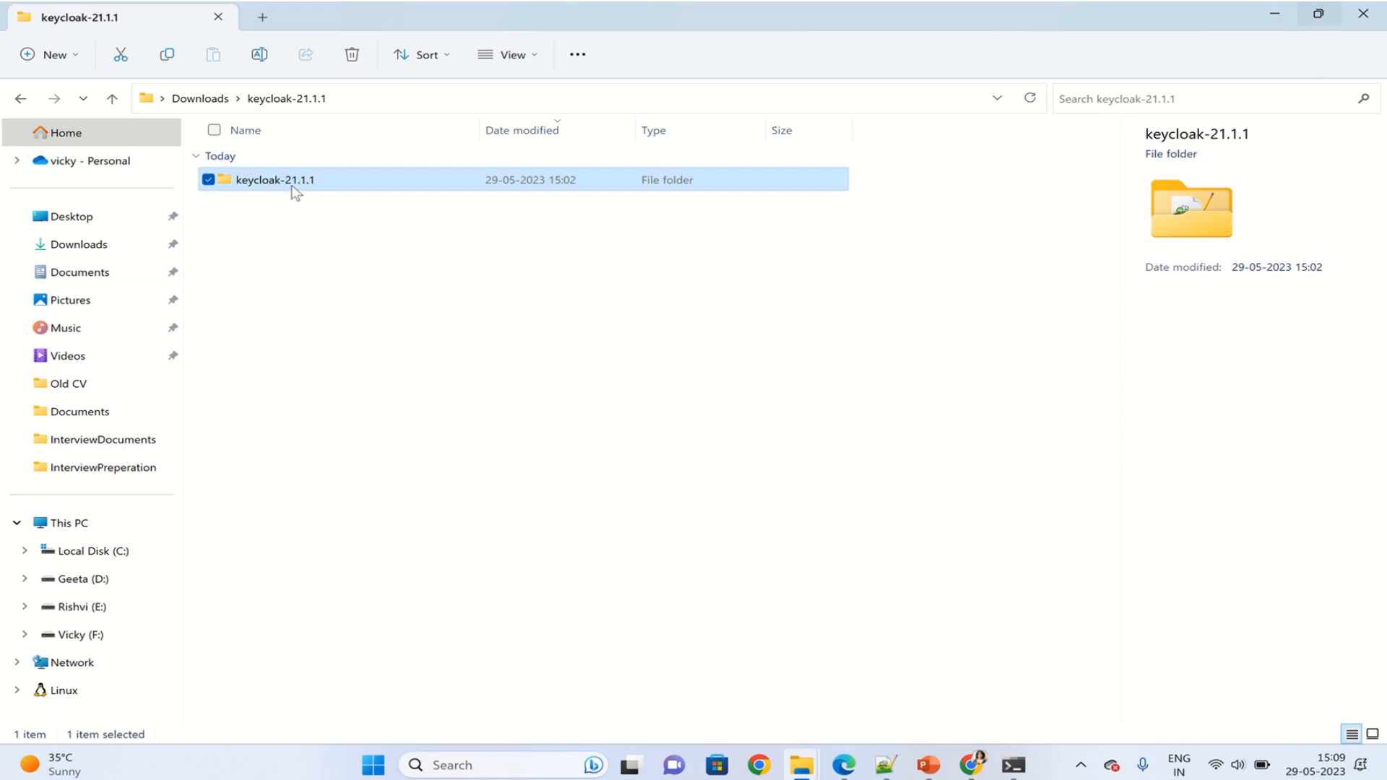
# Open the inner keycloak-21.1.1 folder and view README.md in Notepad++
pyautogui.doubleClick(275, 180)
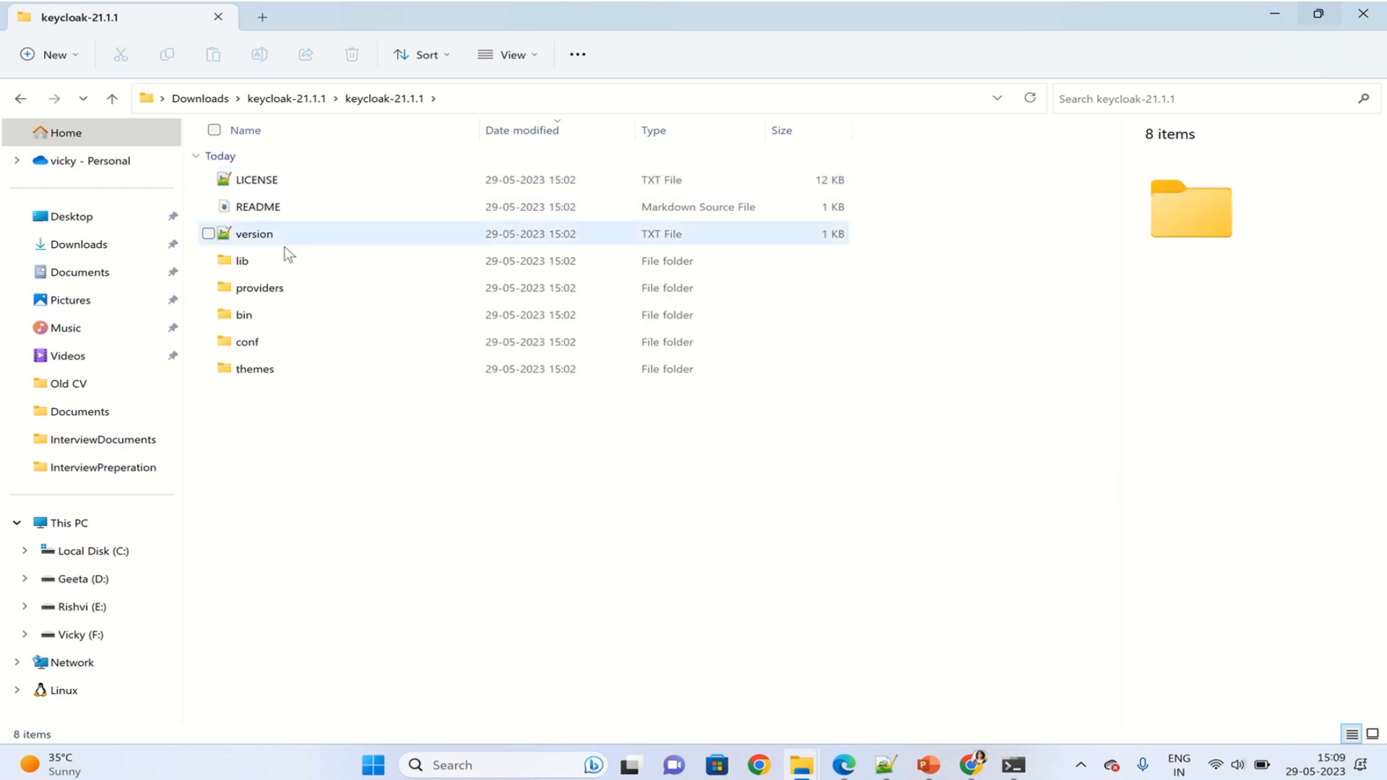
pyautogui.click(257, 206)
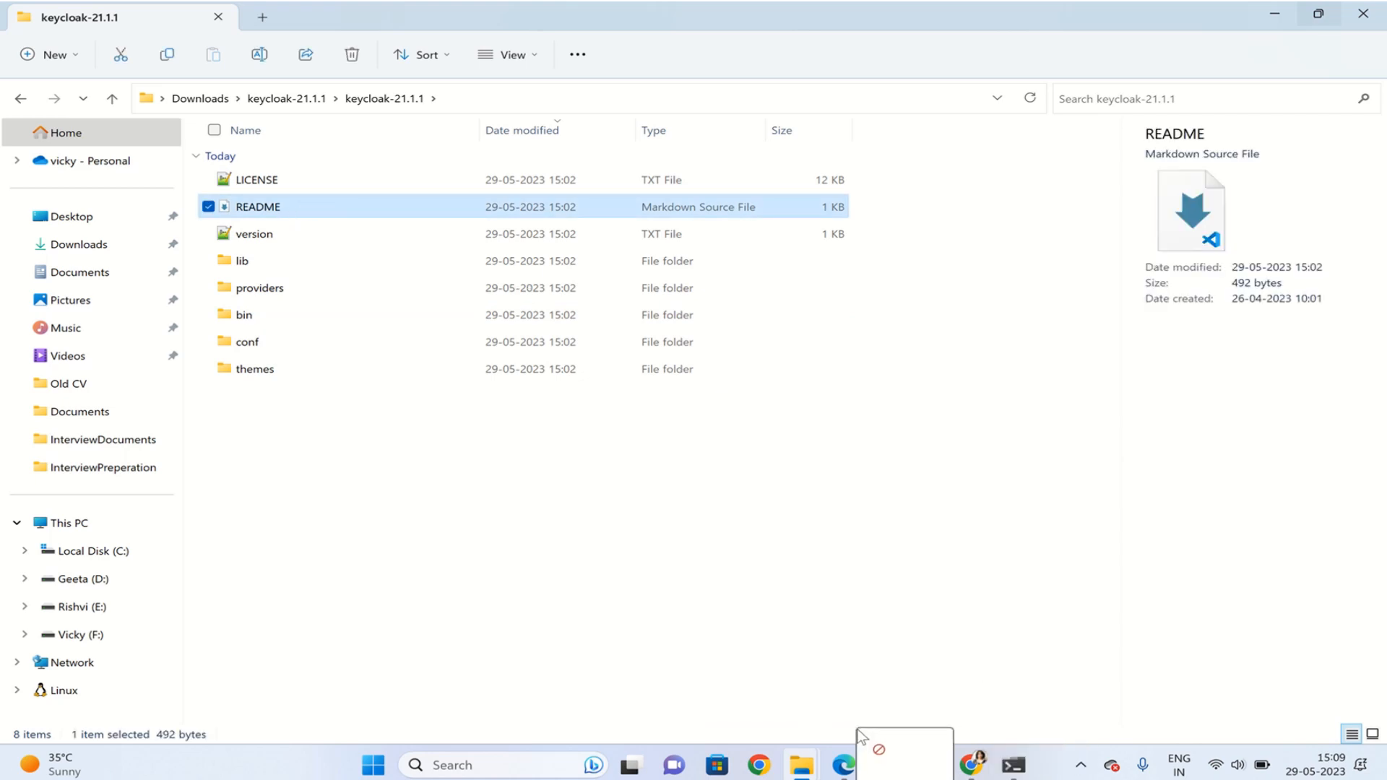
pyautogui.doubleClick(257, 206)
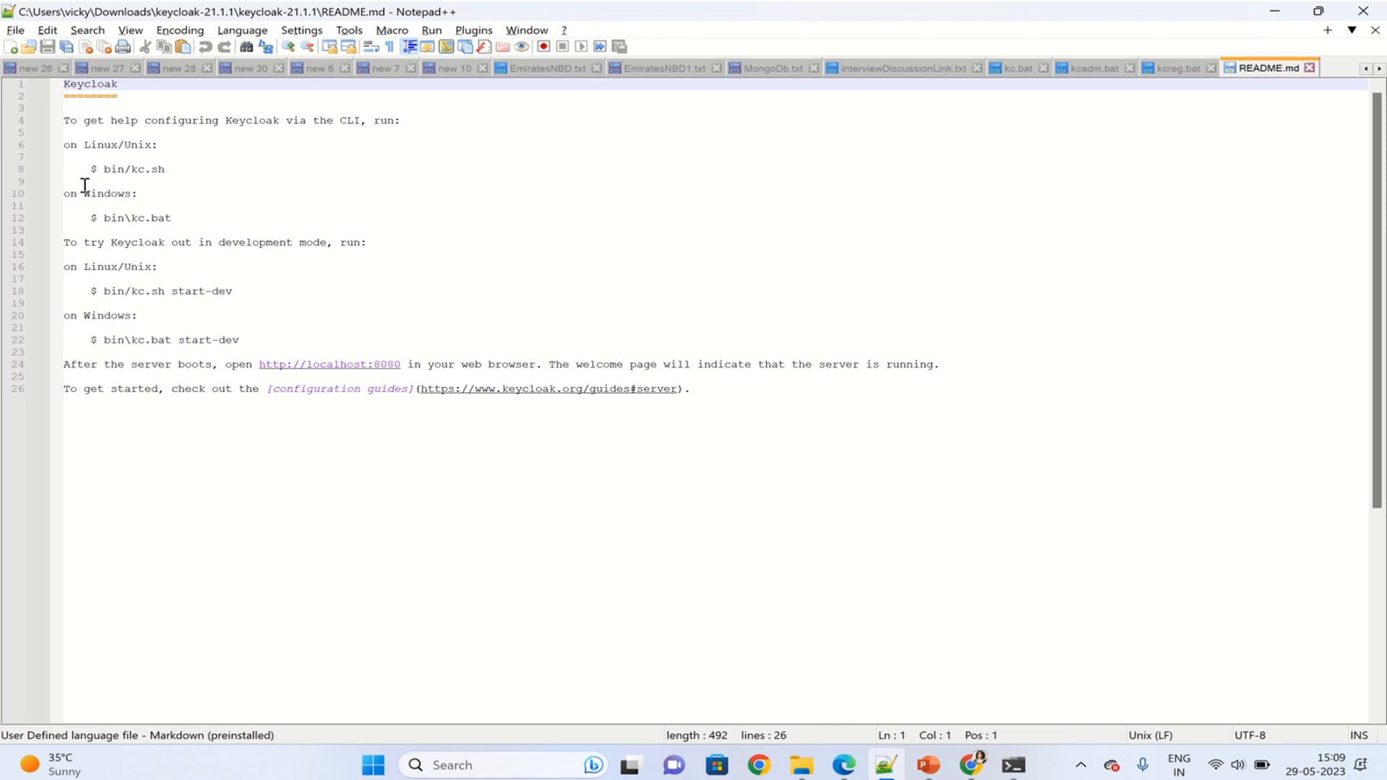
pyautogui.moveTo(95, 207)
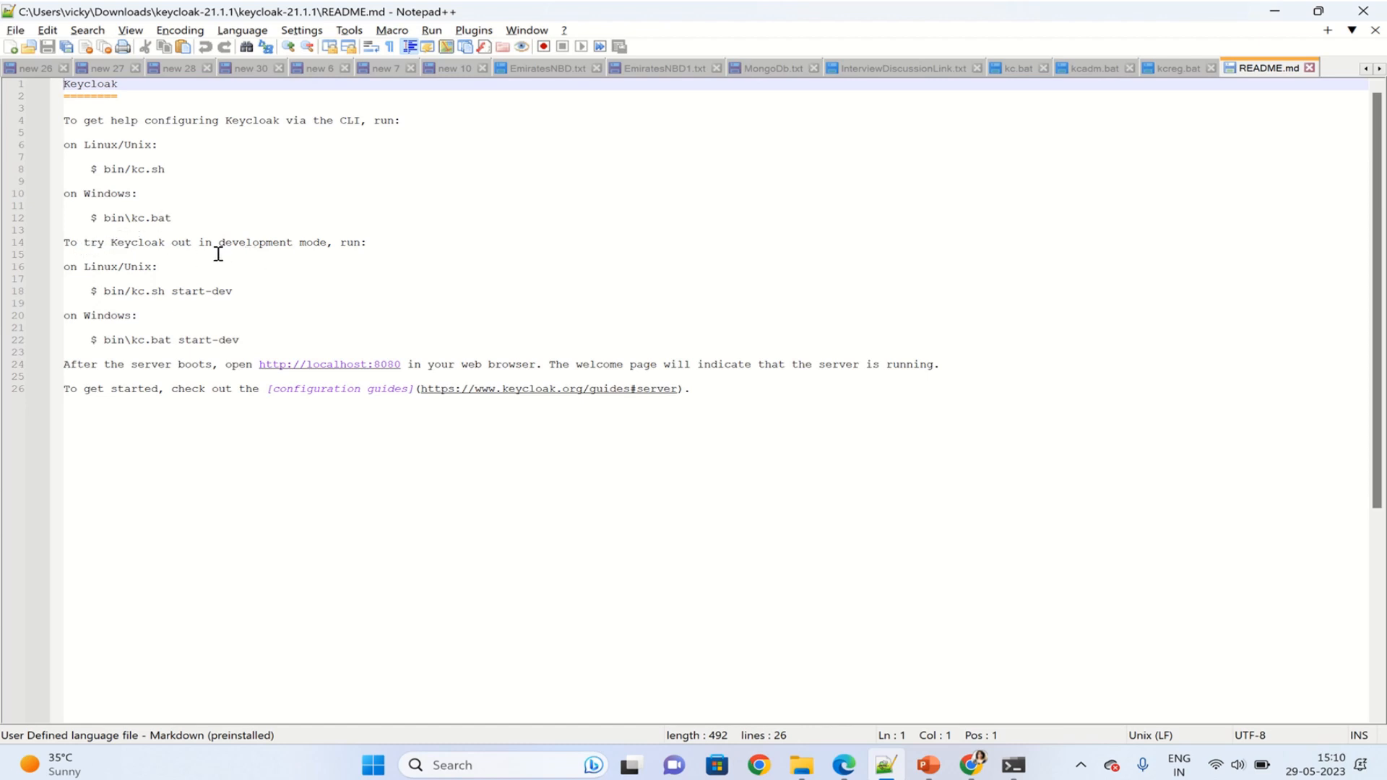
pyautogui.moveTo(130, 305)
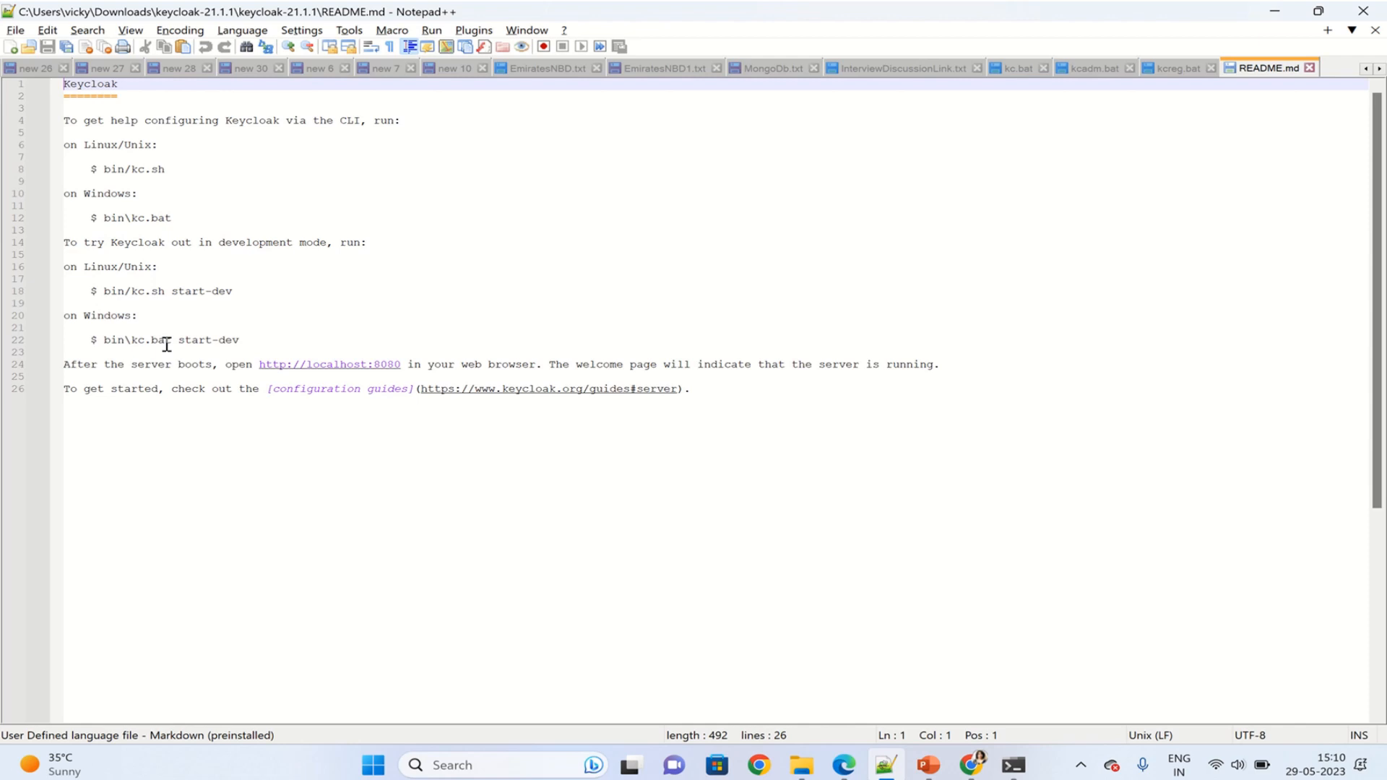
pyautogui.moveTo(294, 336)
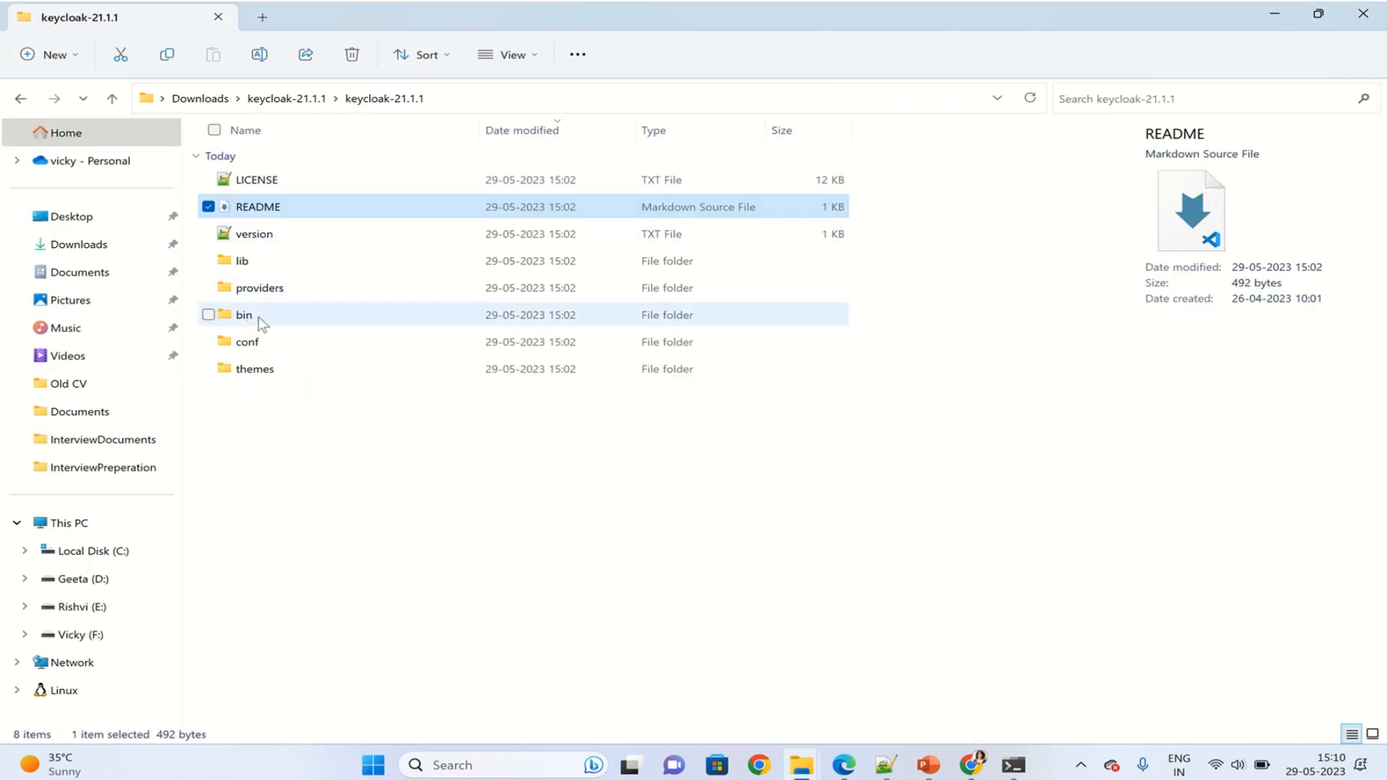
# Open the bin folder with the kc, kcadm and kcreg scripts
pyautogui.doubleClick(244, 315)
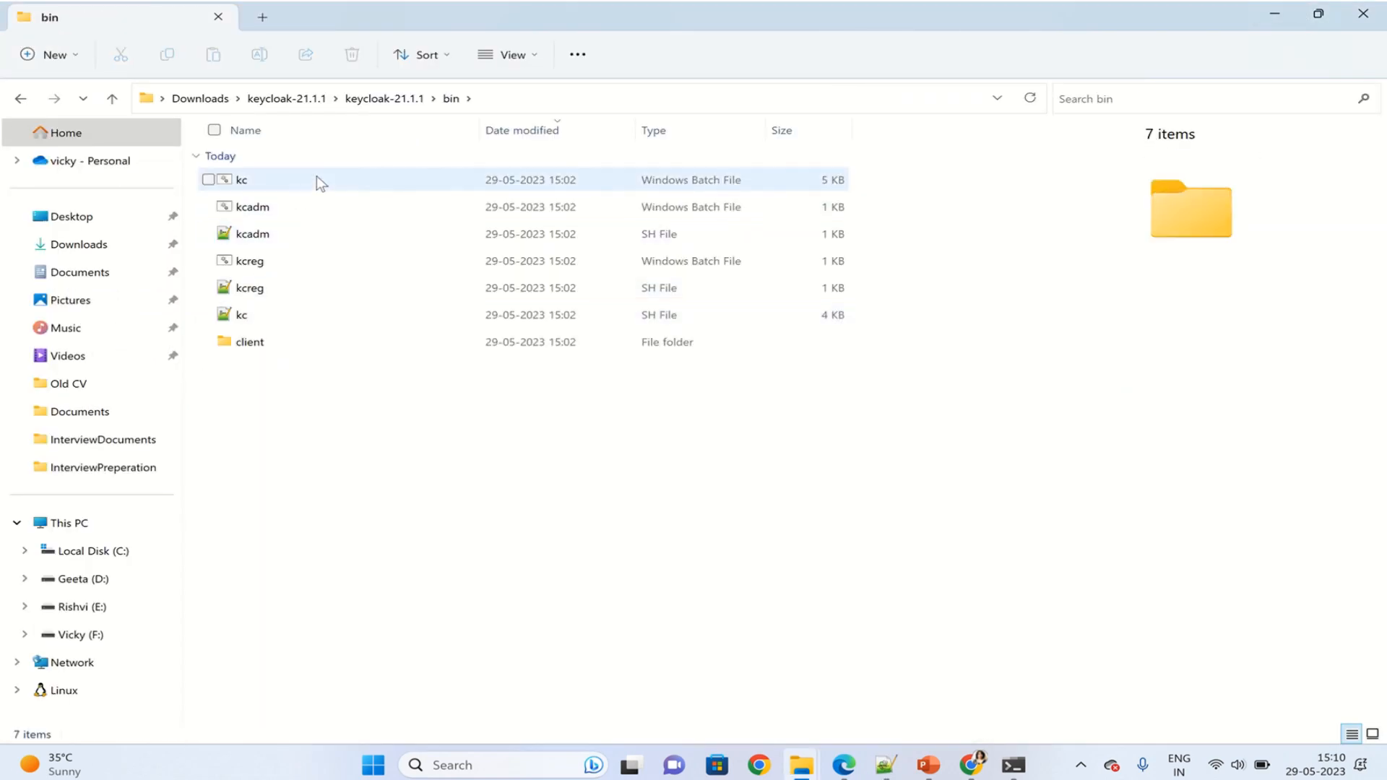
pyautogui.moveTo(265, 180)
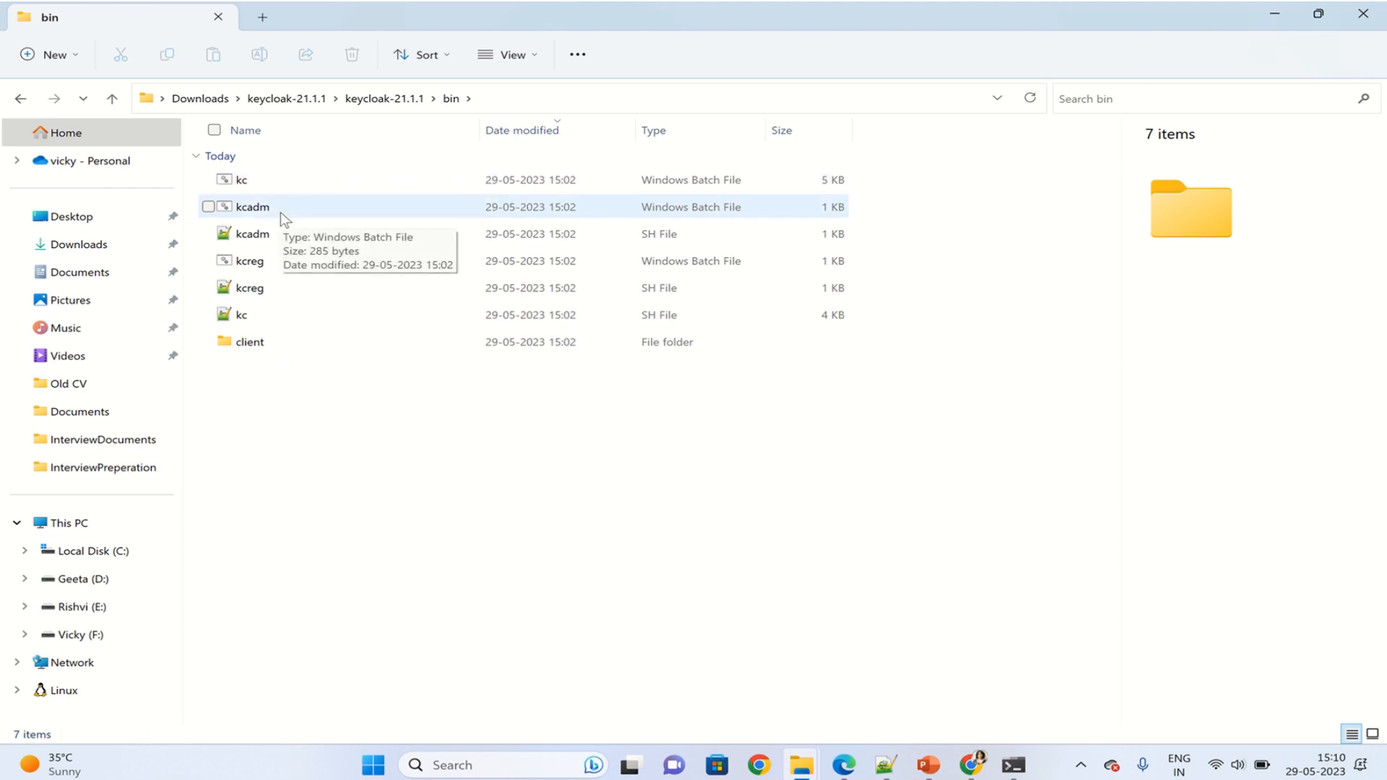
pyautogui.moveTo(283, 260)
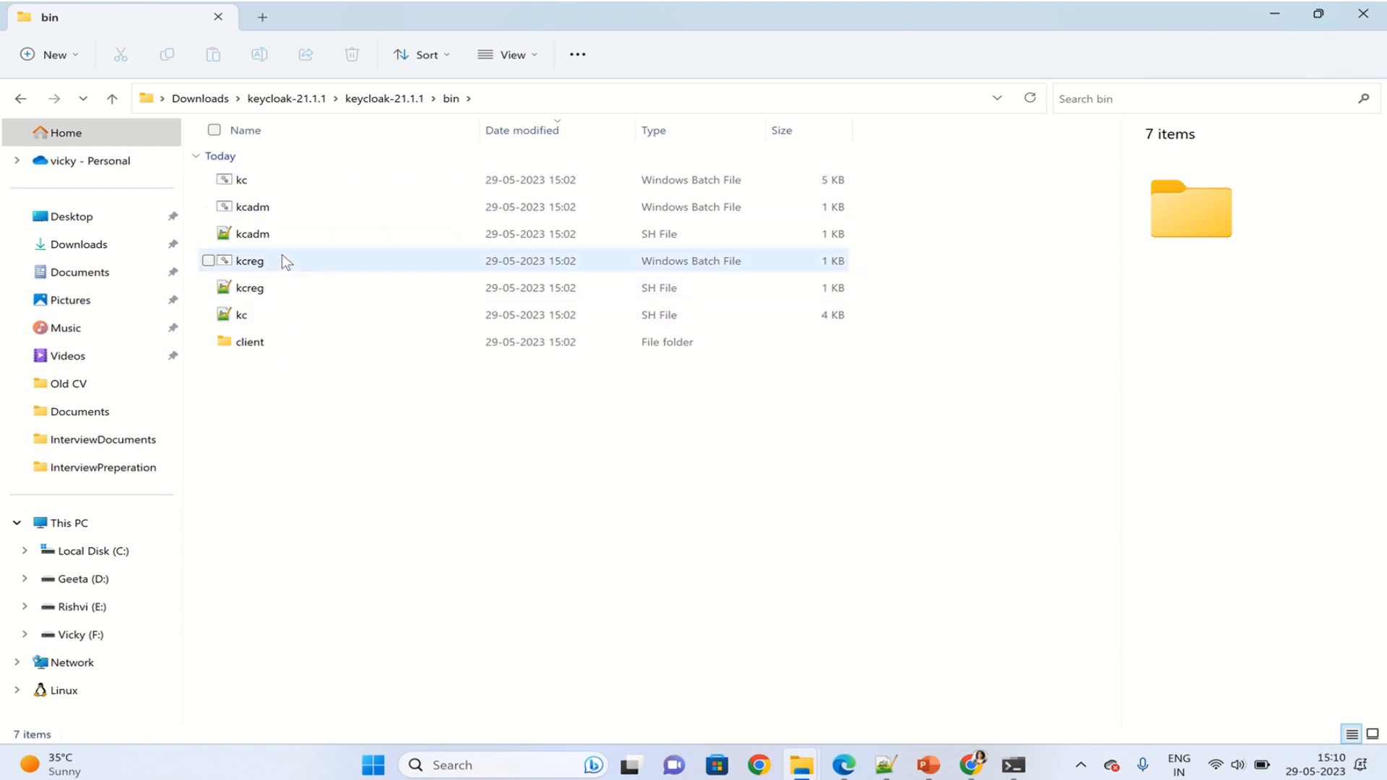
pyautogui.moveTo(251, 261)
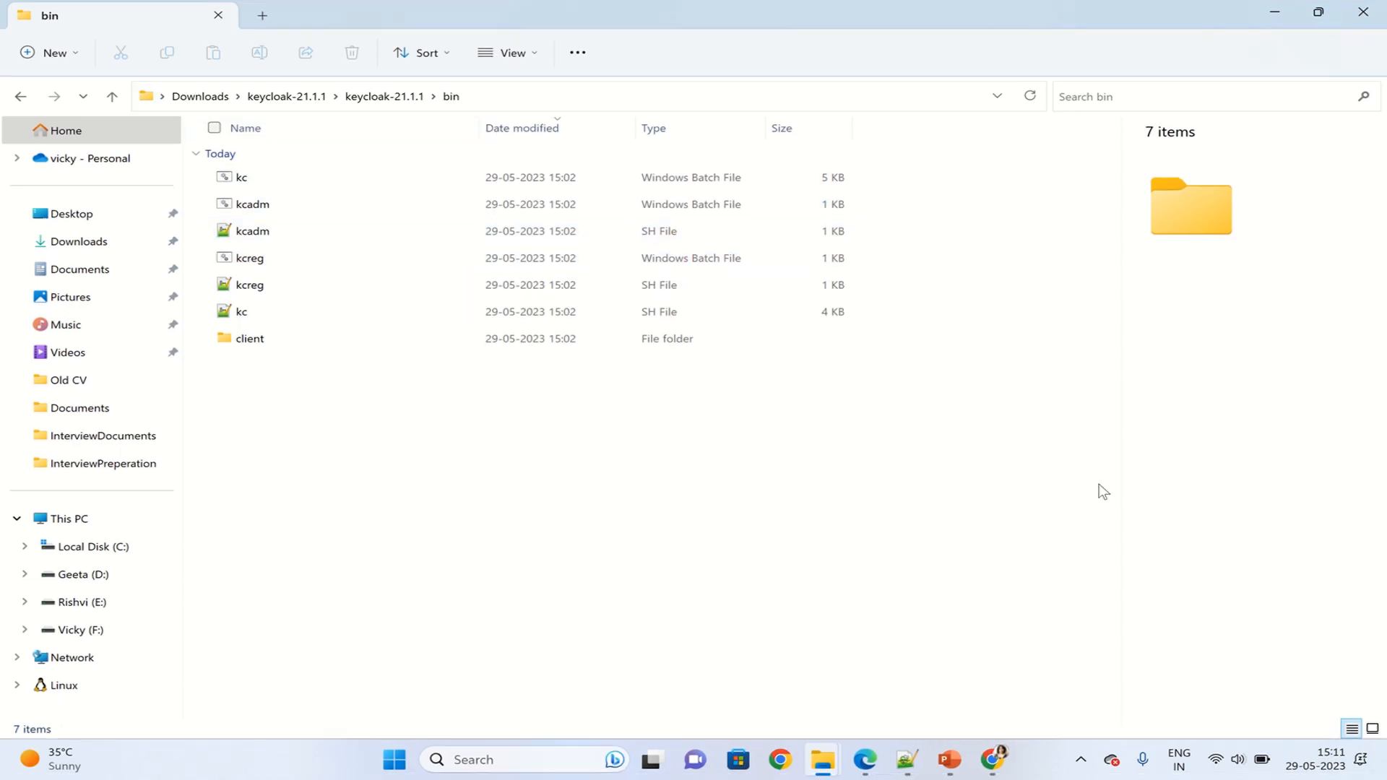
pyautogui.click(513, 759)
pyautogui.write('cd')
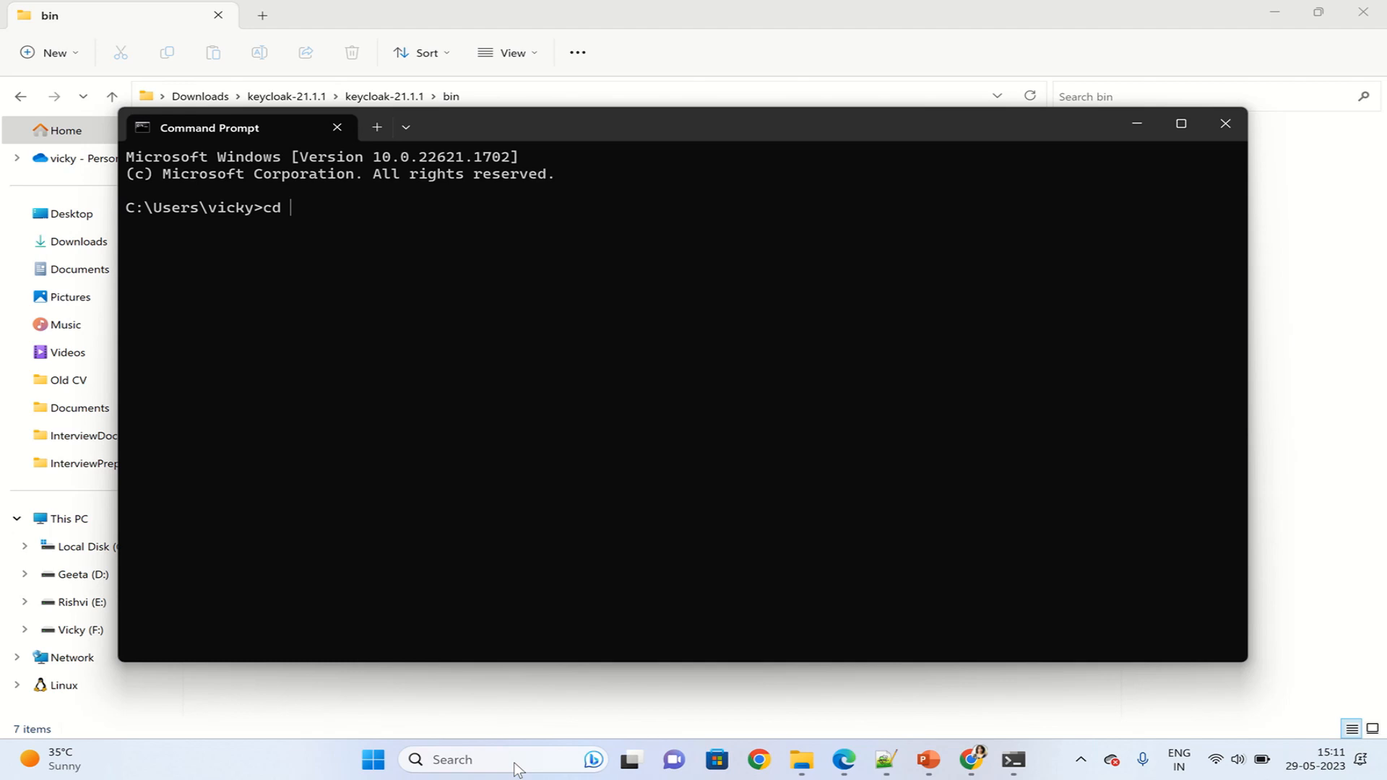
# Change to the keycloak-21.1.1\bin directory and run kc.bat for usage help
pyautogui.write('/d C:\\Users\\vicky\\Downloads\\keycloak-21.1.1\\keycloak-21.1.1\\bin')
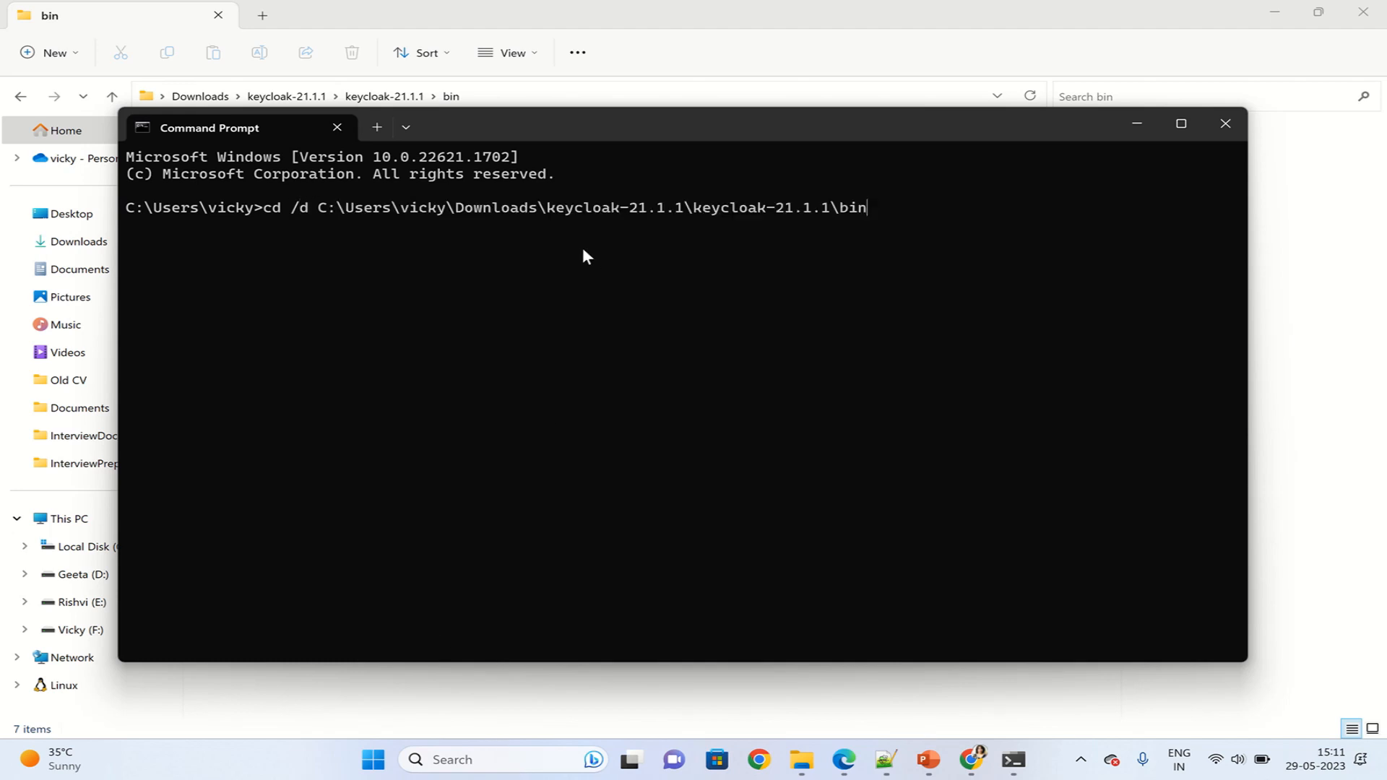
pyautogui.press('Enter')
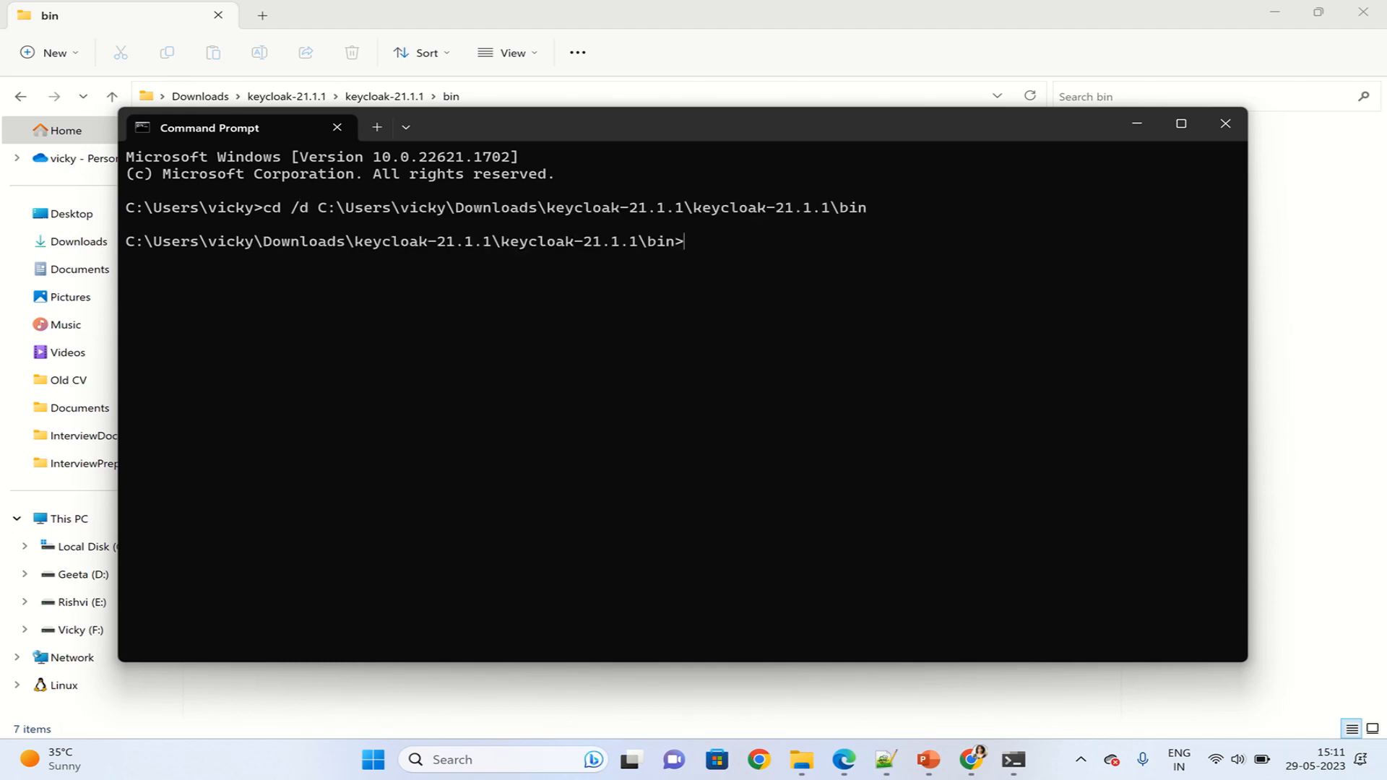
pyautogui.write('kc')
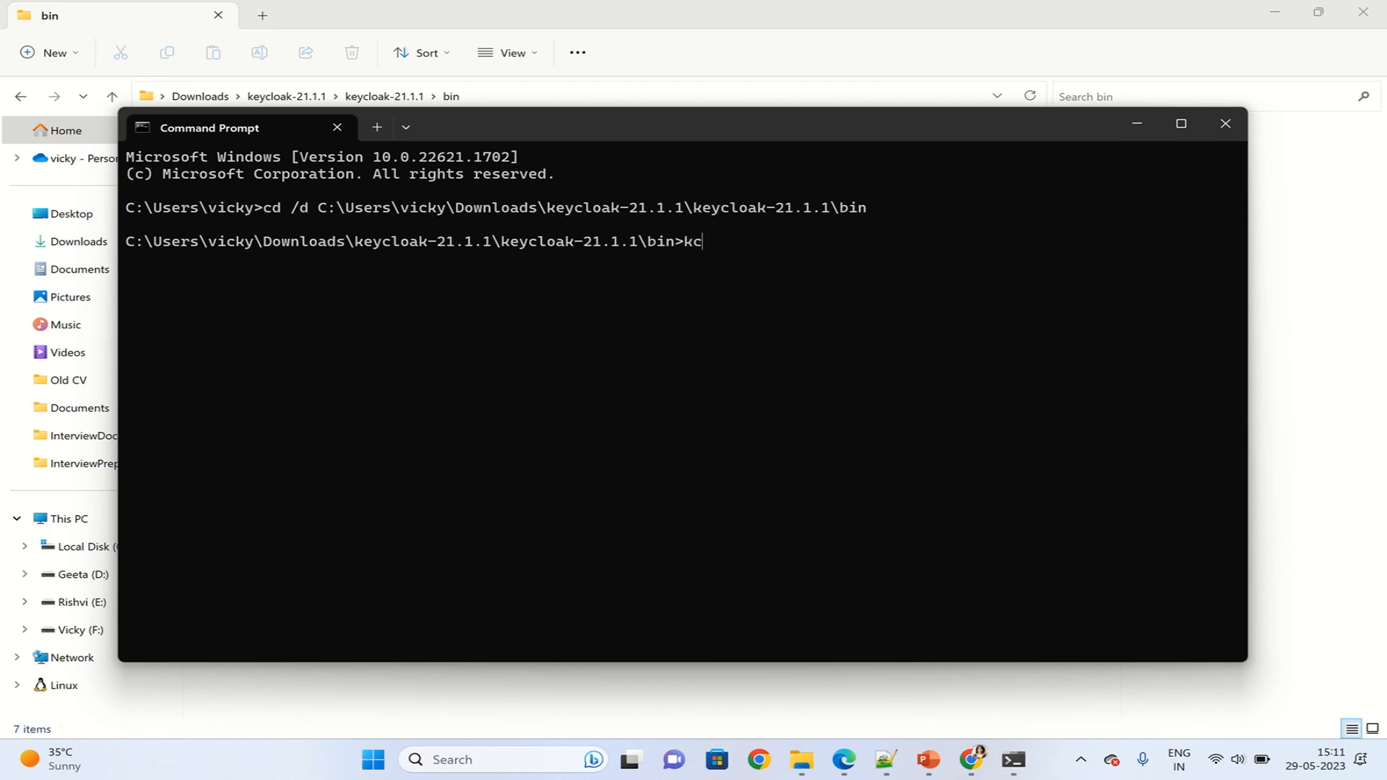
pyautogui.write('.bat')
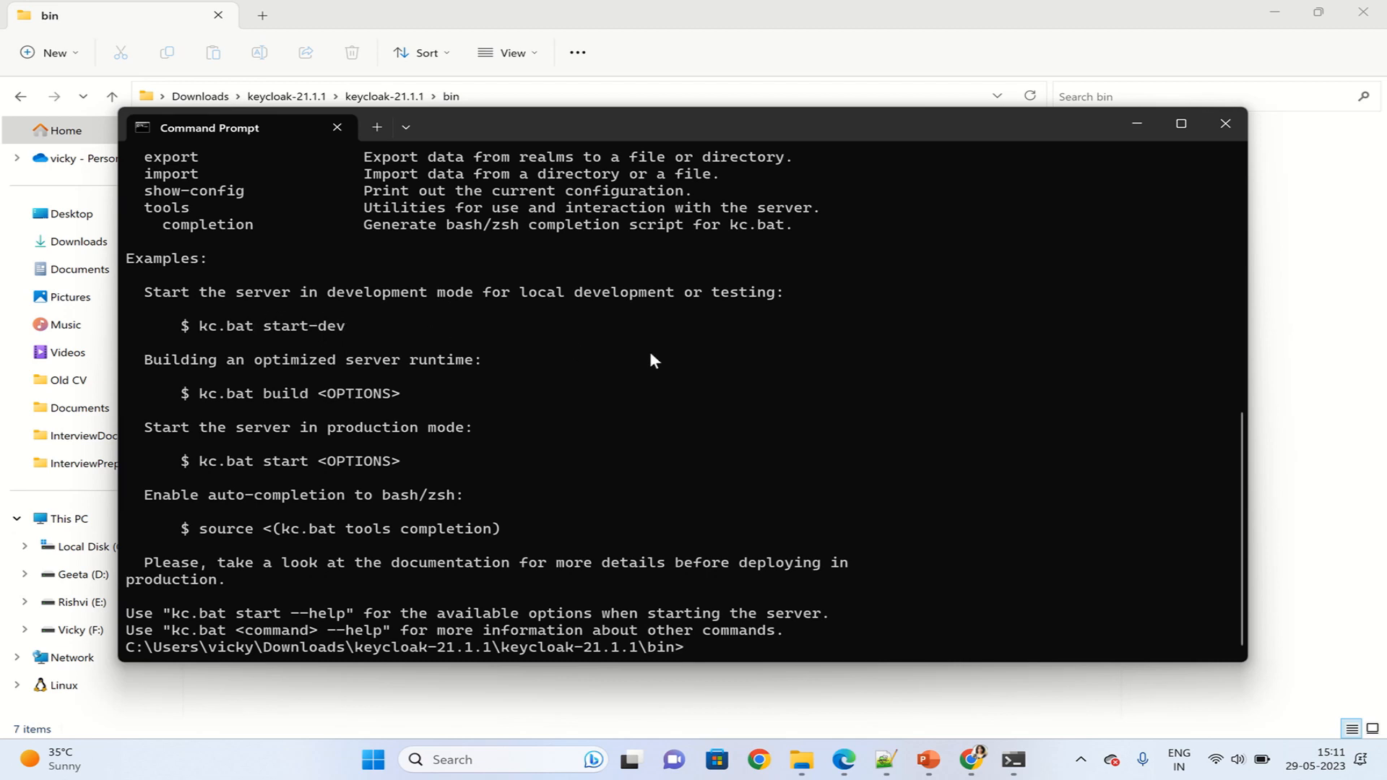
pyautogui.moveTo(590, 338)
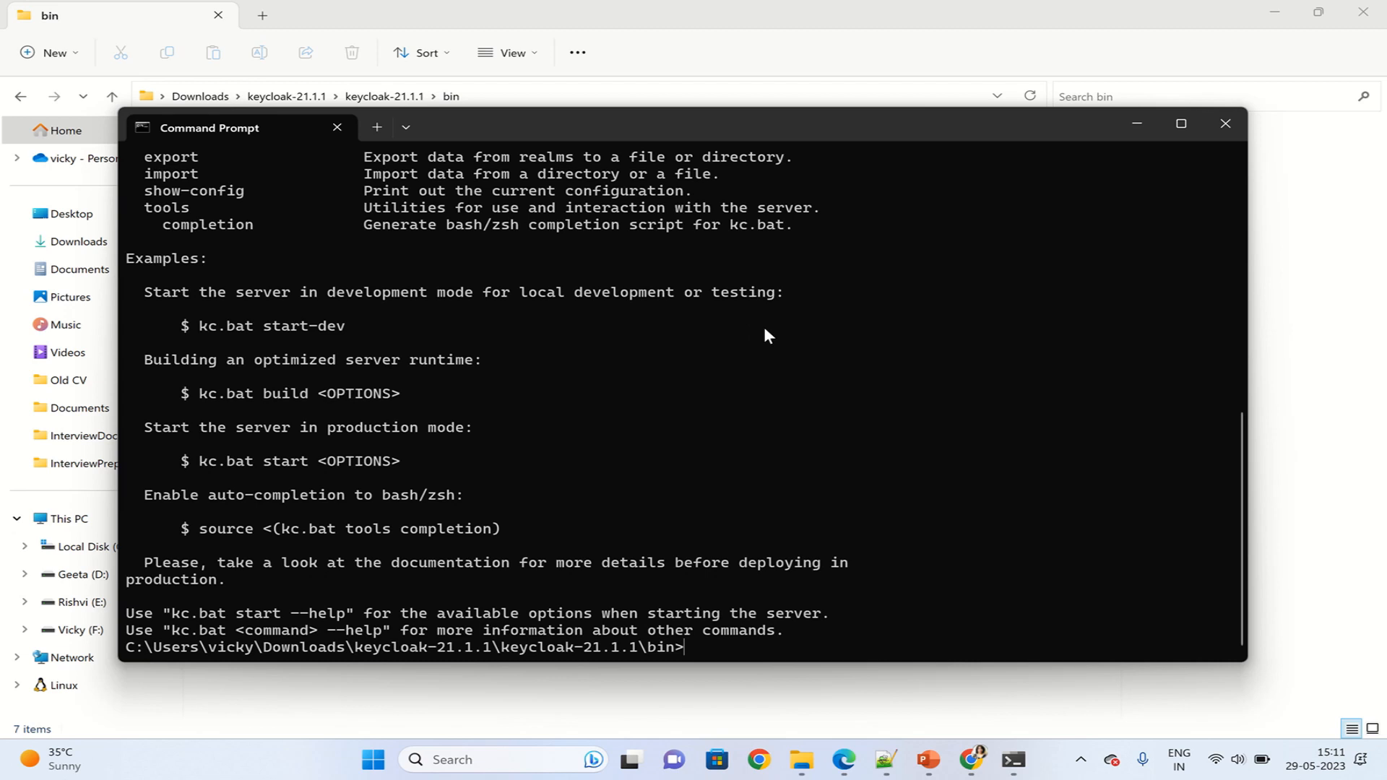
pyautogui.moveTo(795, 326)
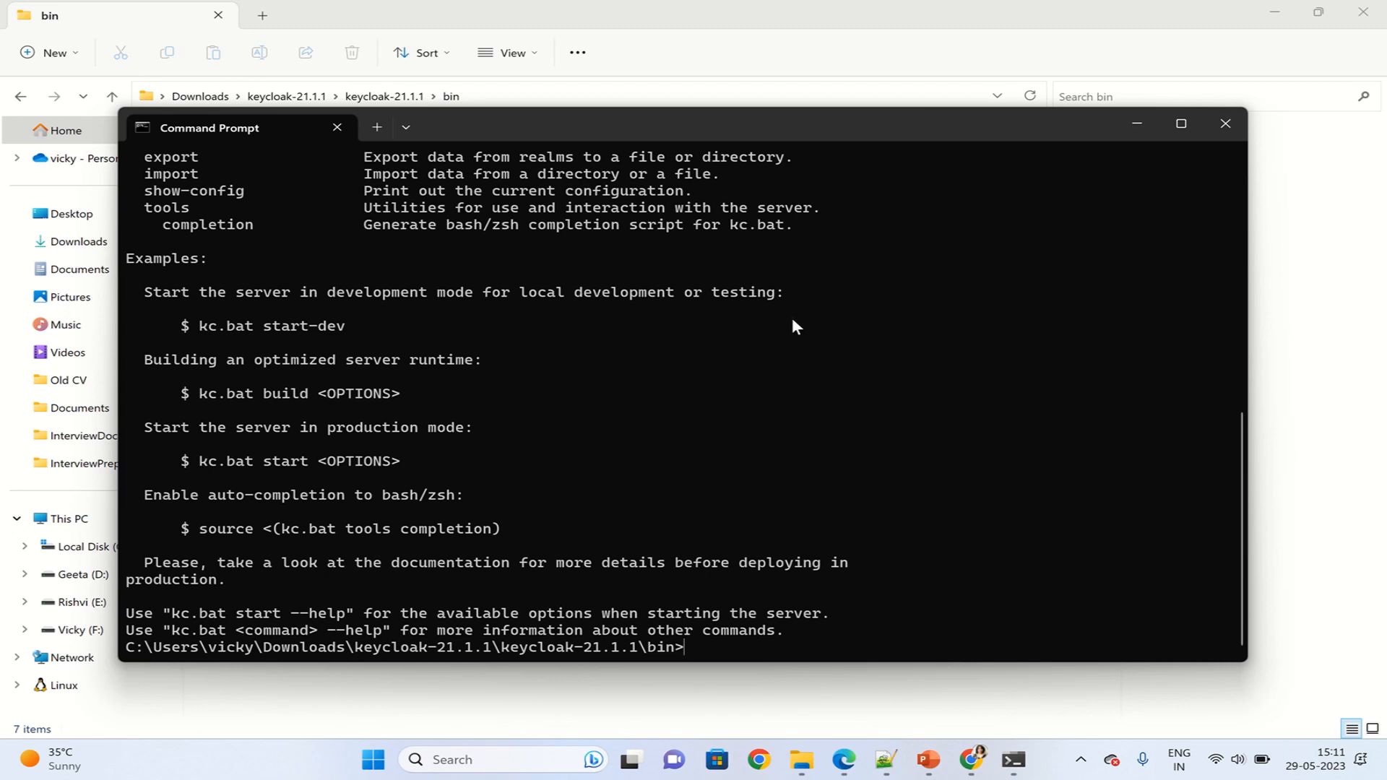
pyautogui.moveTo(486, 353)
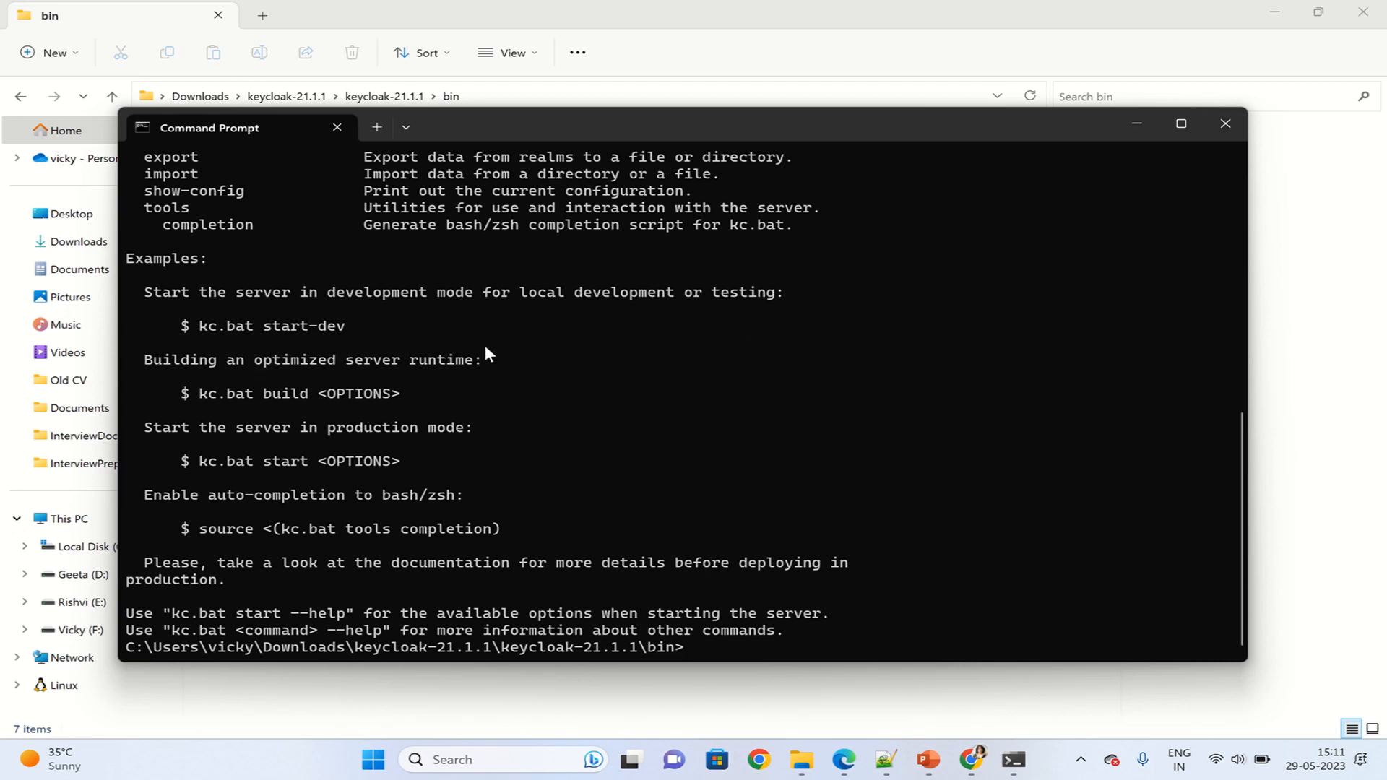
pyautogui.moveTo(190, 334)
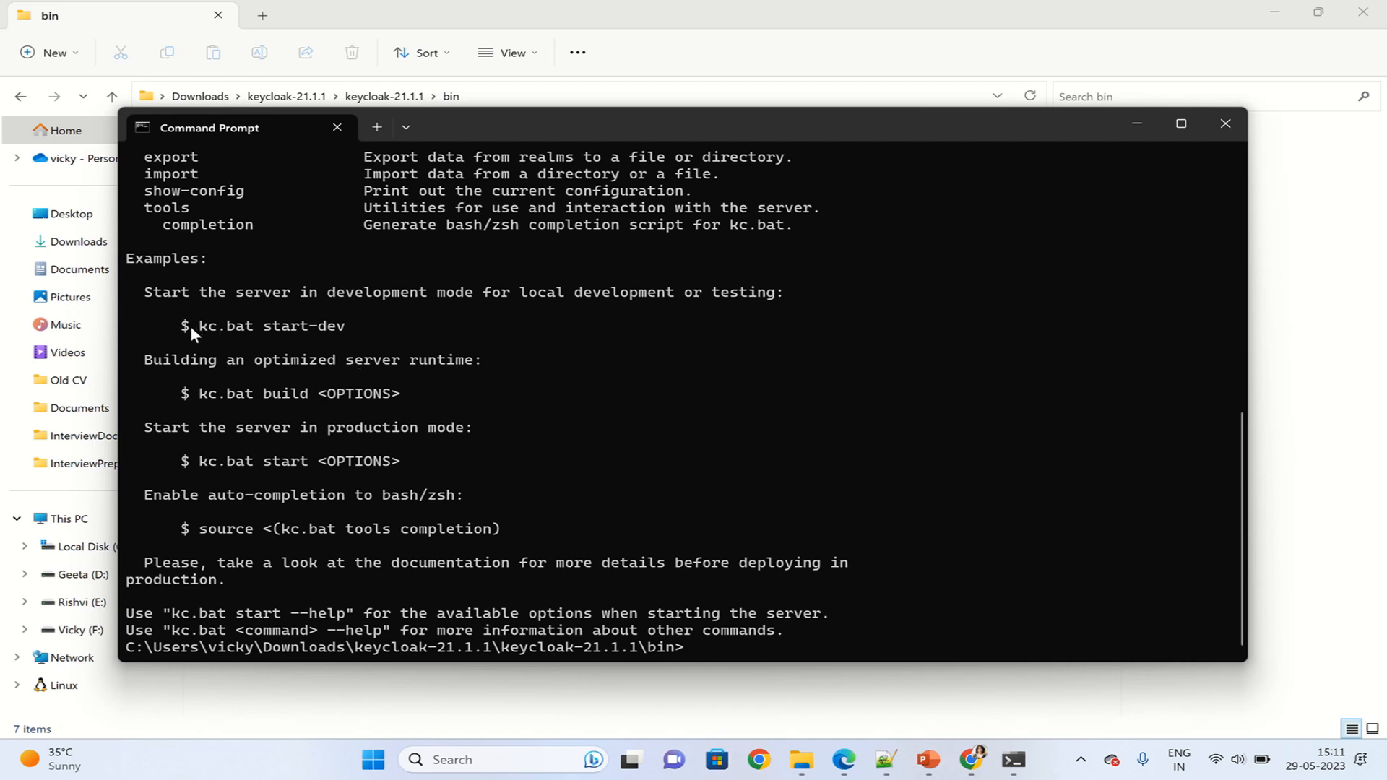
# Run kc.bat start-dev to launch Keycloak in development mode on port 8080
pyautogui.moveTo(196, 326); pyautogui.dragTo(347, 325)
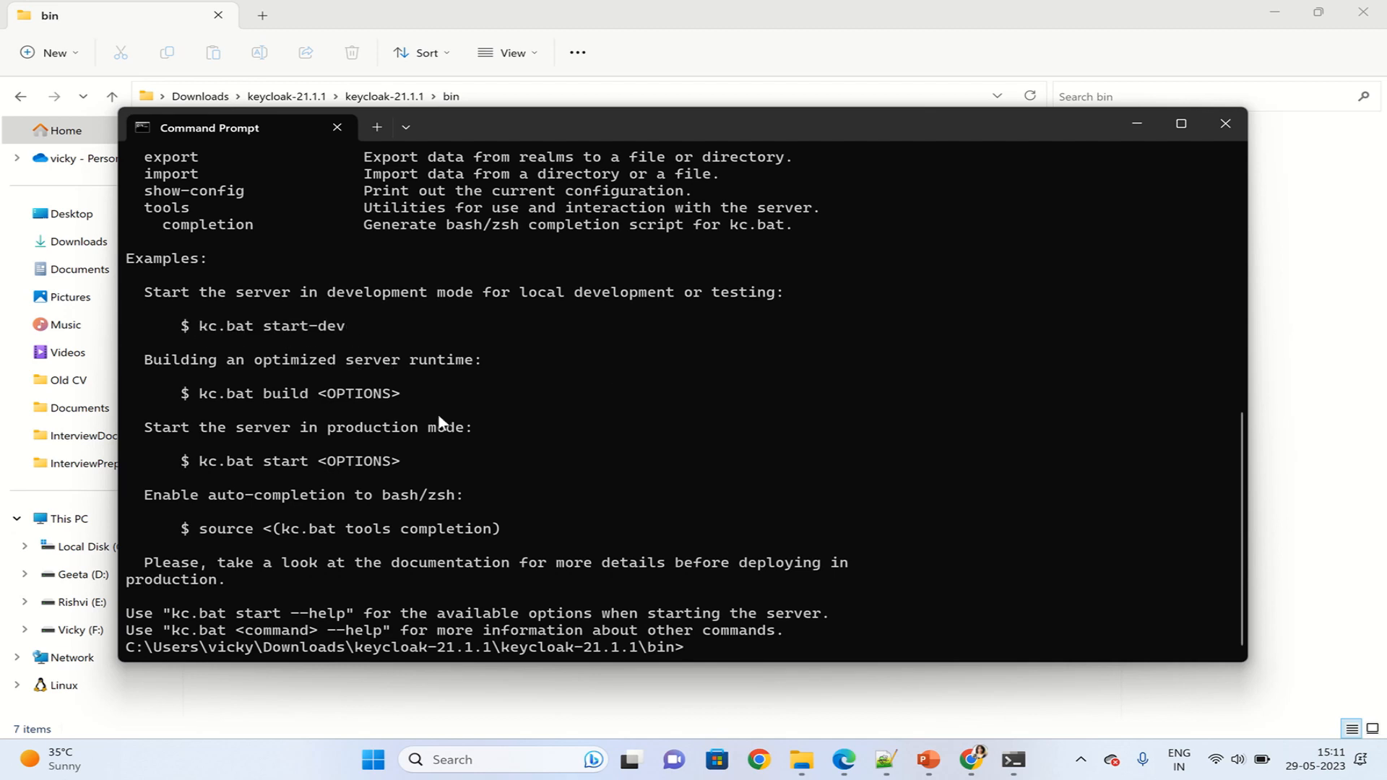
pyautogui.write('kc.bat start-dev')
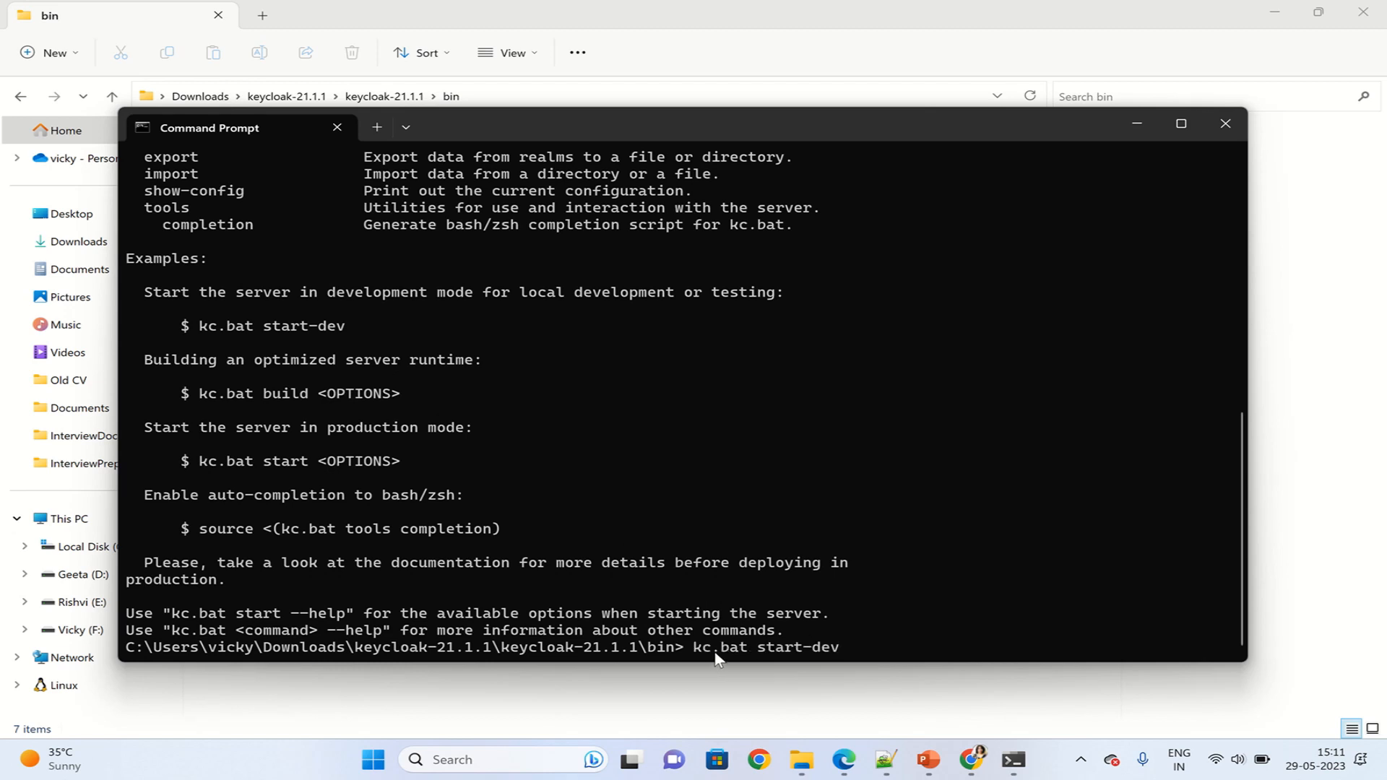
pyautogui.press('enter')
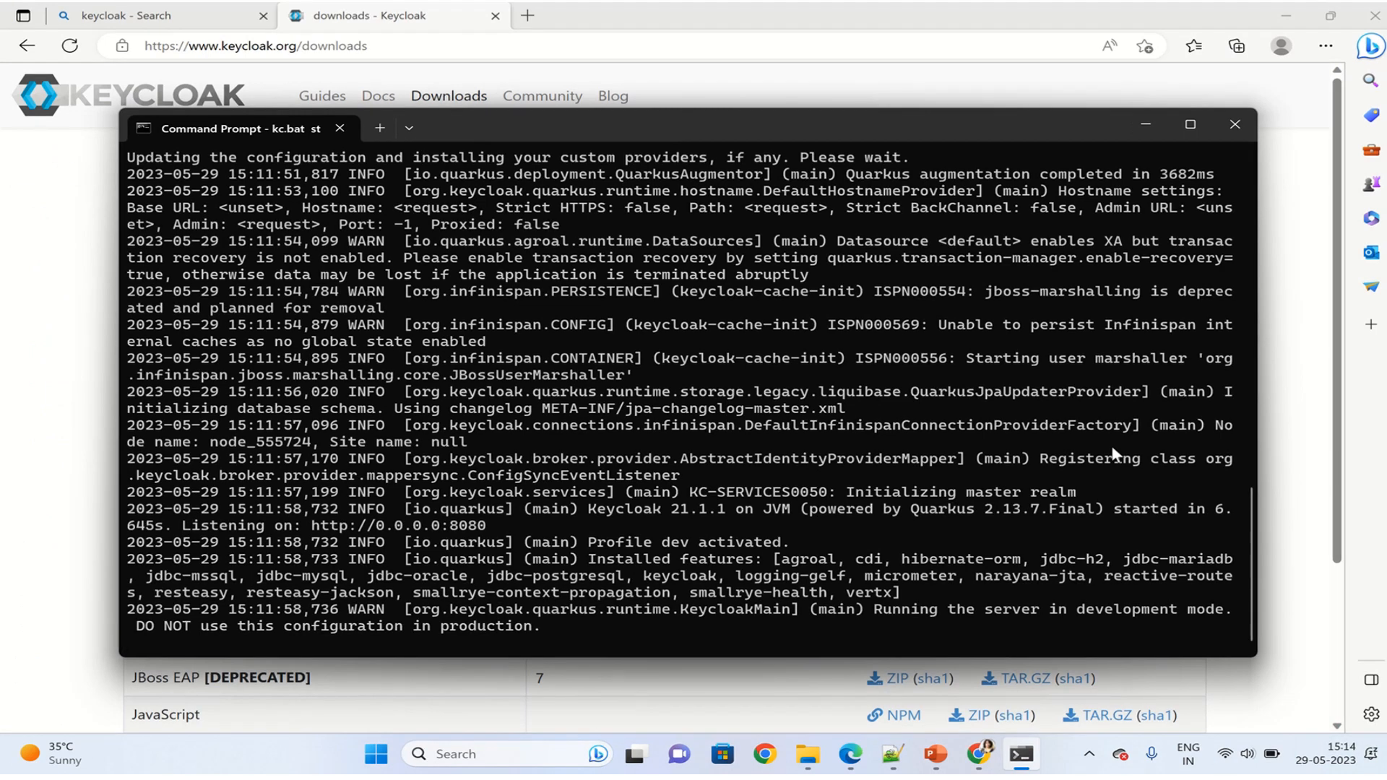
pyautogui.moveTo(905, 748)
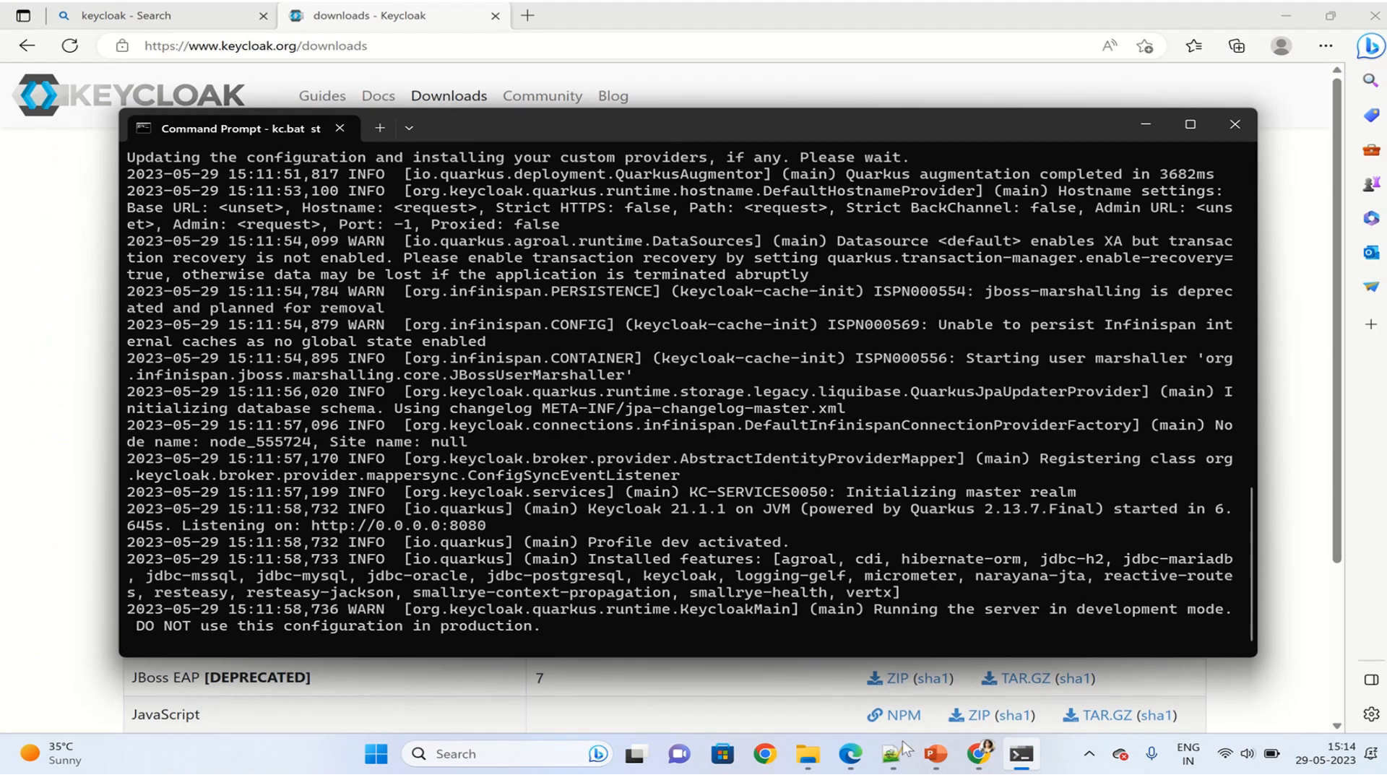
pyautogui.click(893, 753)
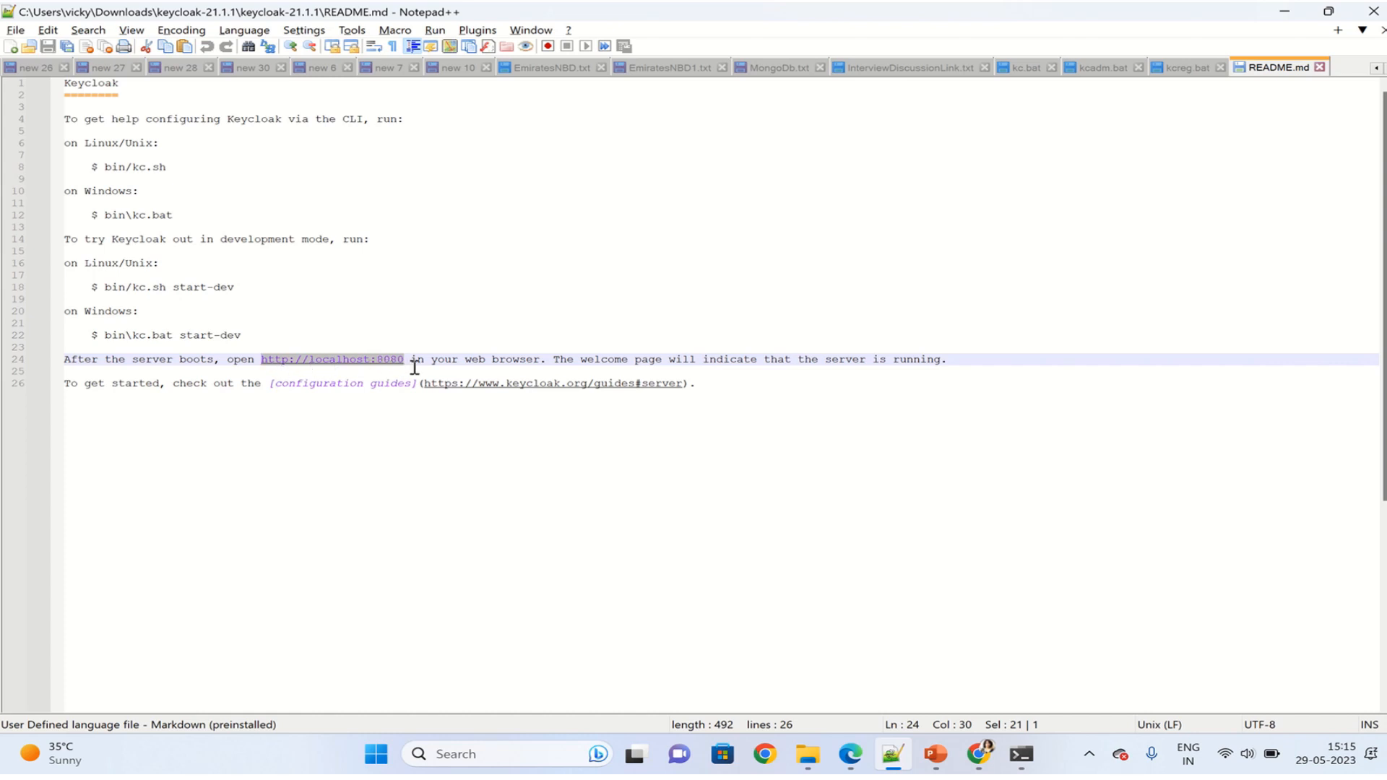
pyautogui.moveTo(853, 369)
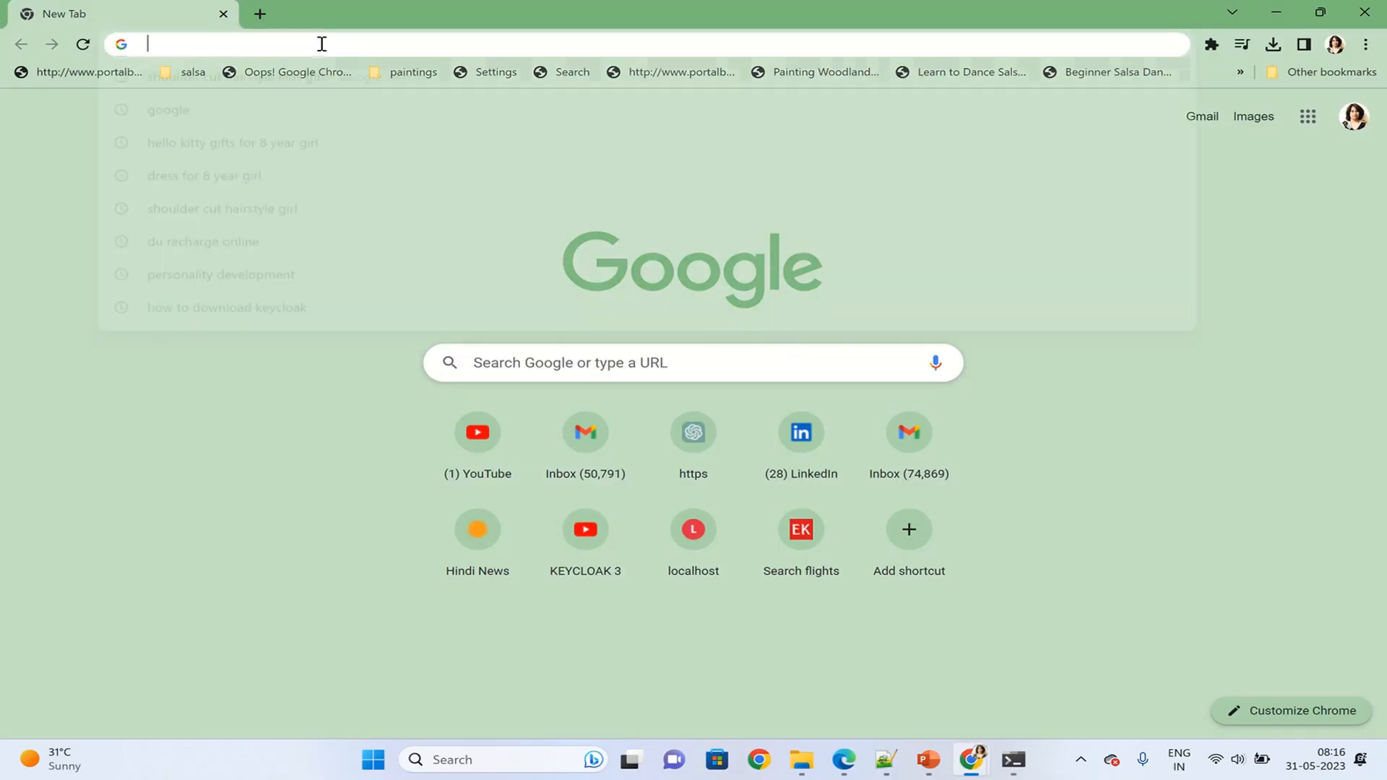
# Load localhost:8080 in Chrome to reach the Keycloak welcome page
pyautogui.write('localhost:8080')
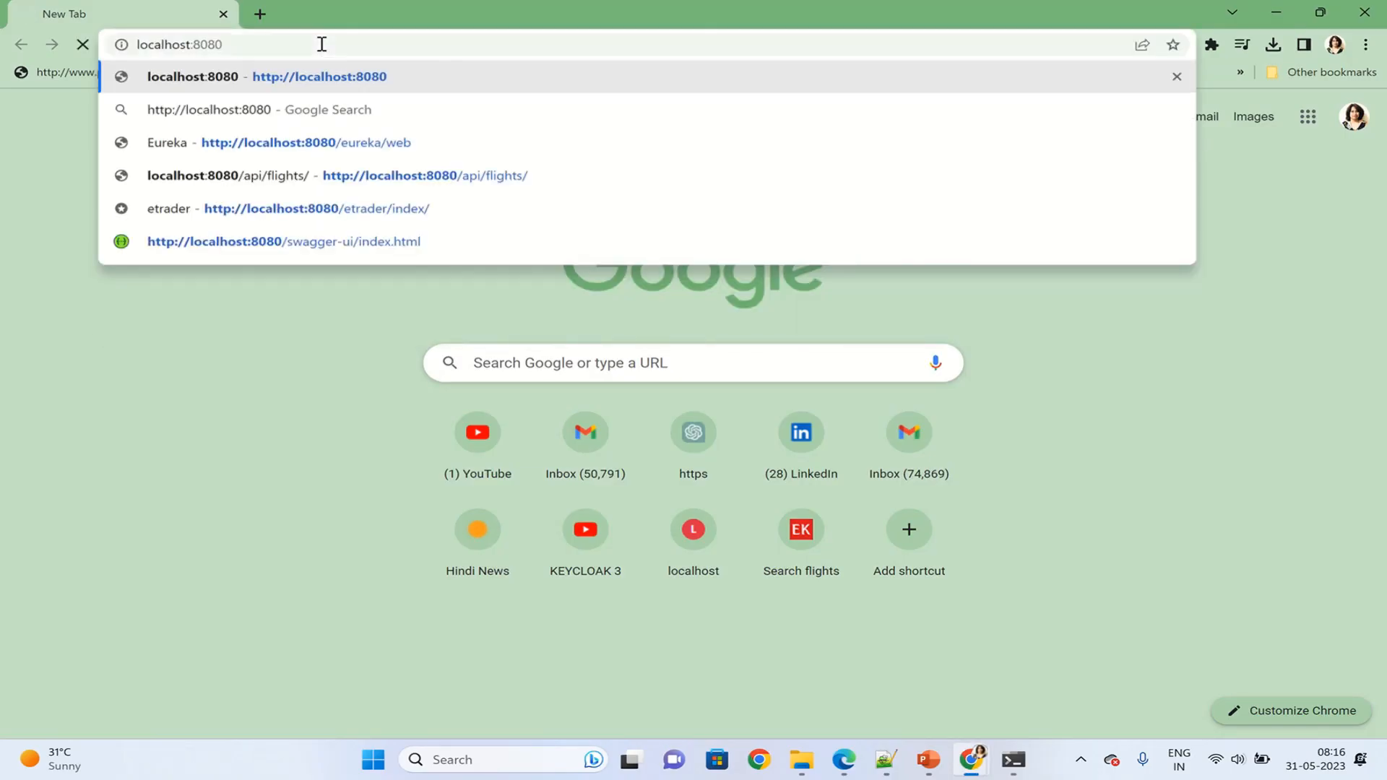
pyautogui.click(193, 76)
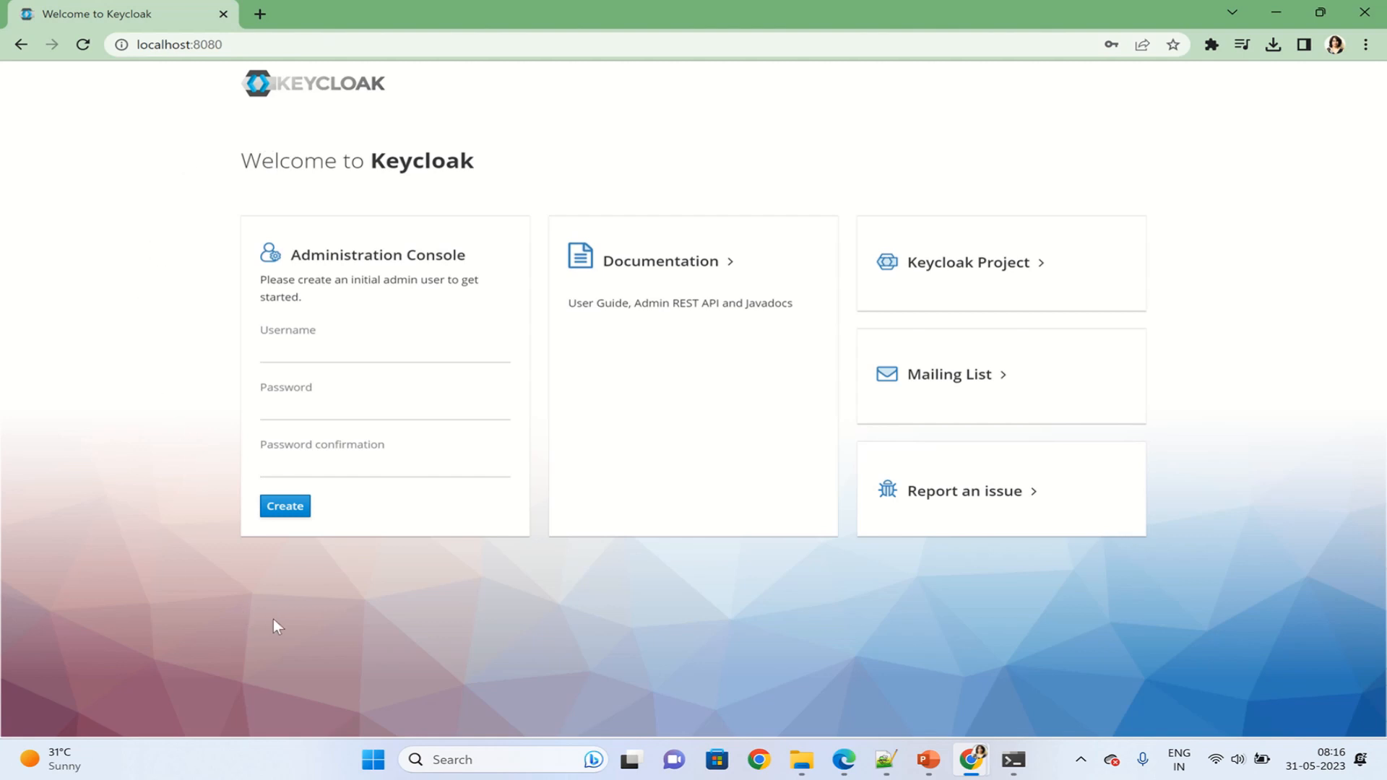
pyautogui.moveTo(375, 393)
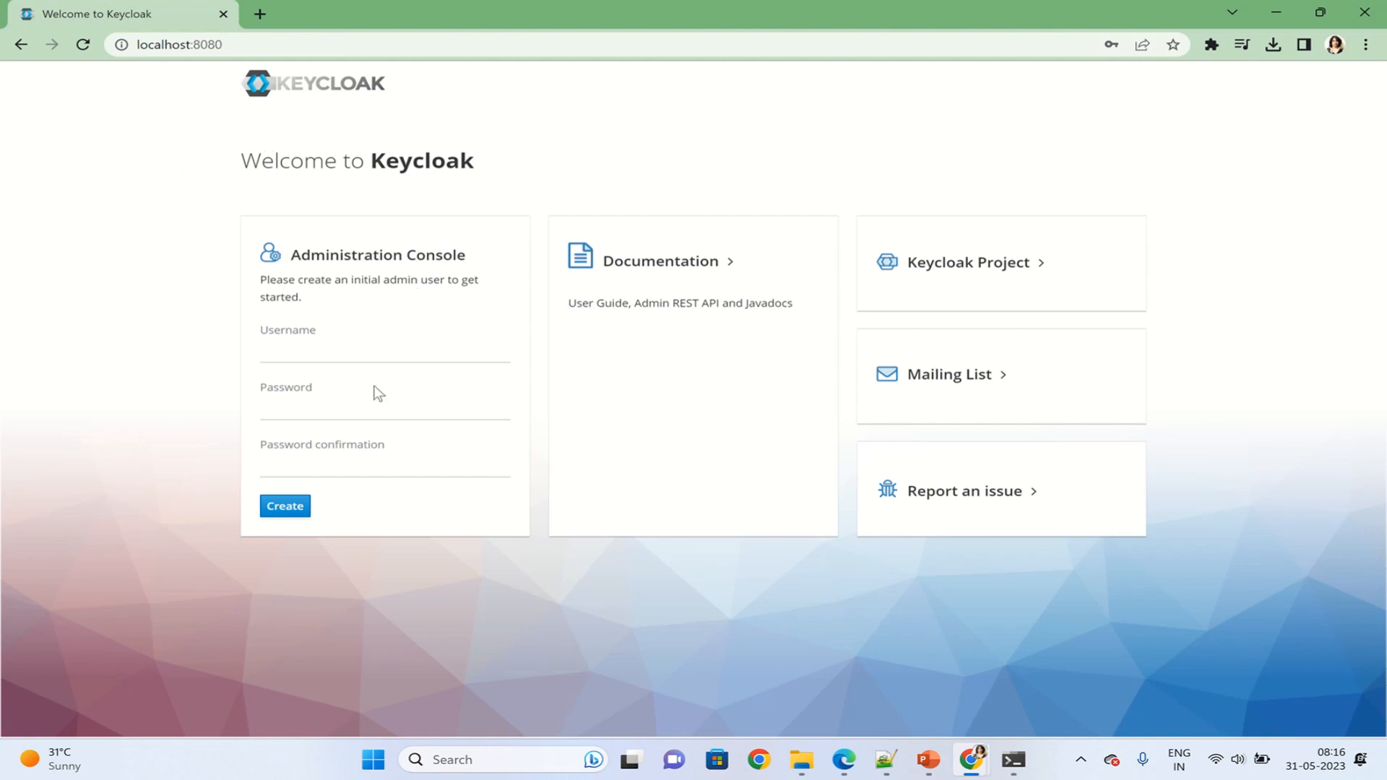
pyautogui.moveTo(370, 375)
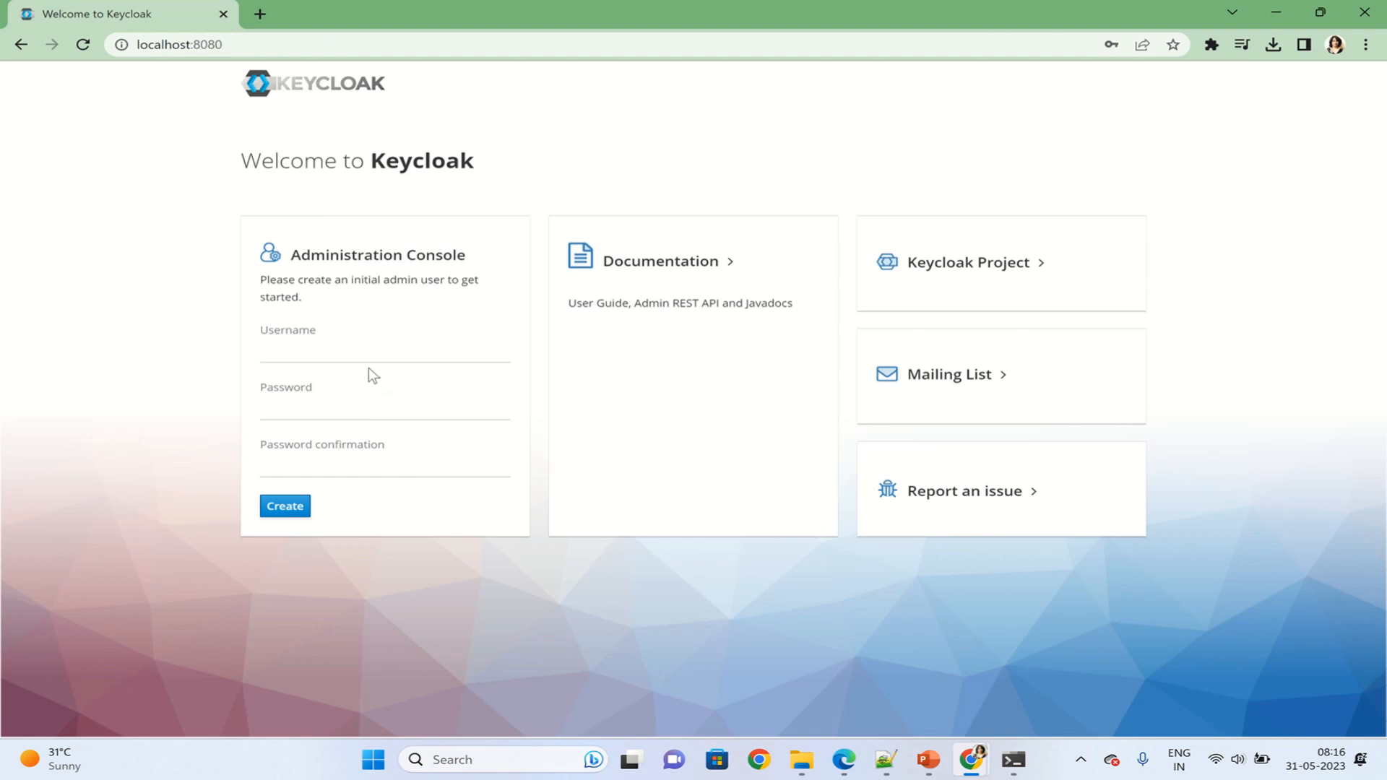
# Create admin user 'admin' with a password and dismiss Chrome's breach warning
pyautogui.click(383, 349)
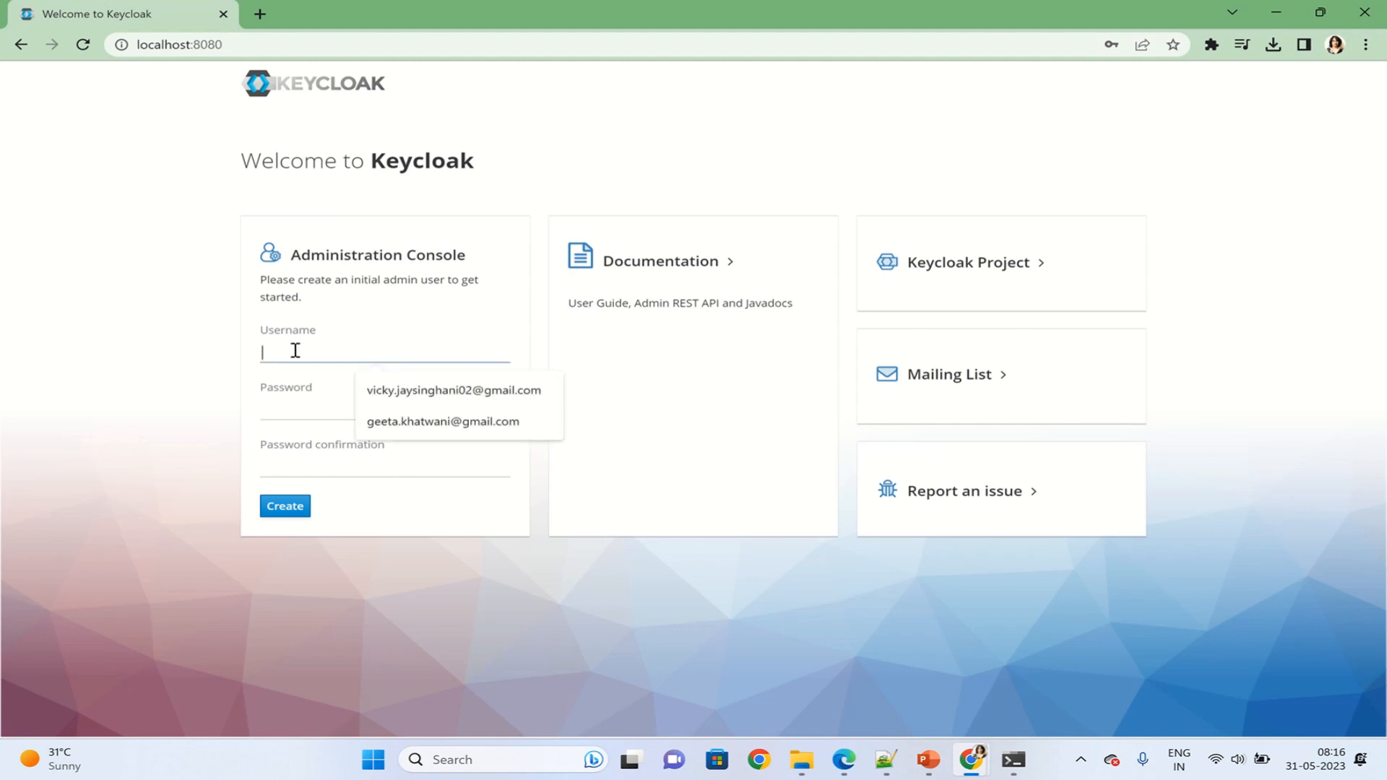
pyautogui.write('admin')
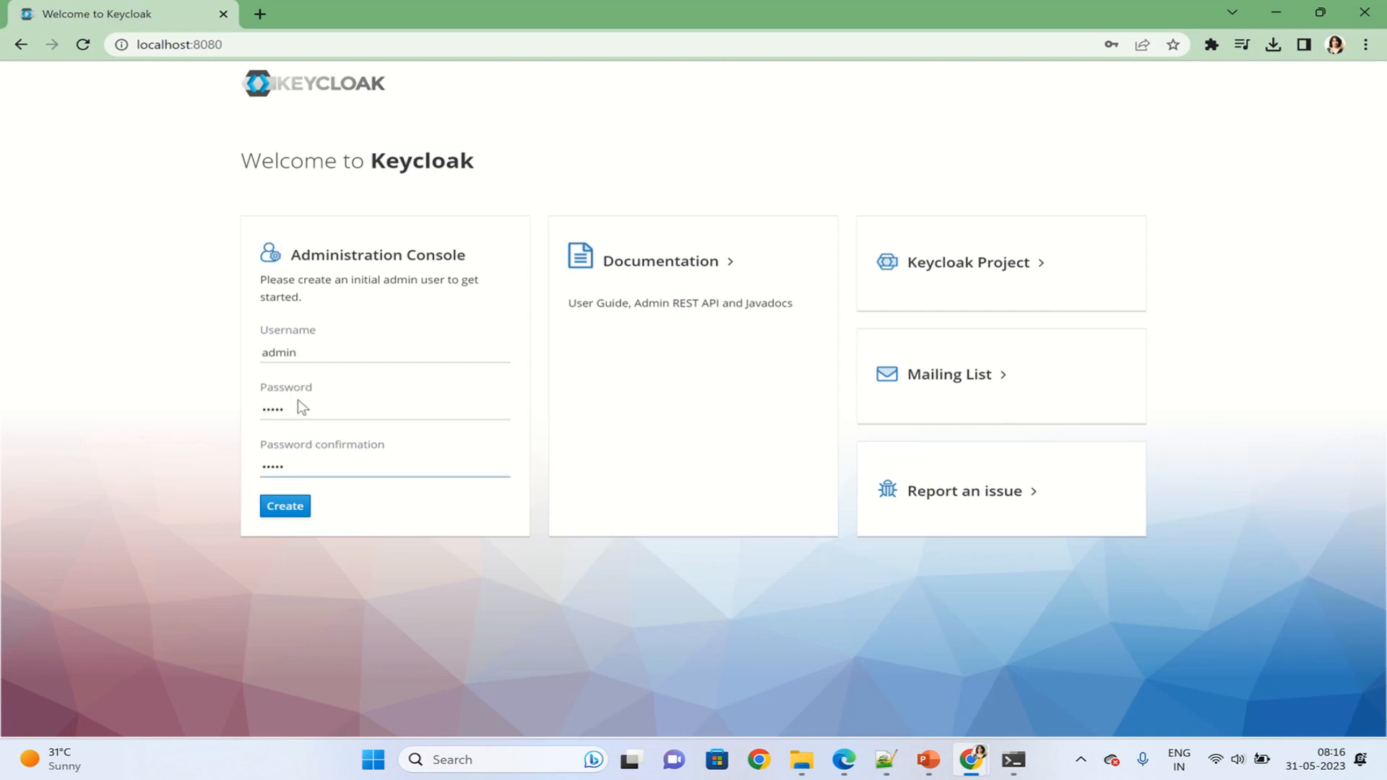
pyautogui.click(284, 505)
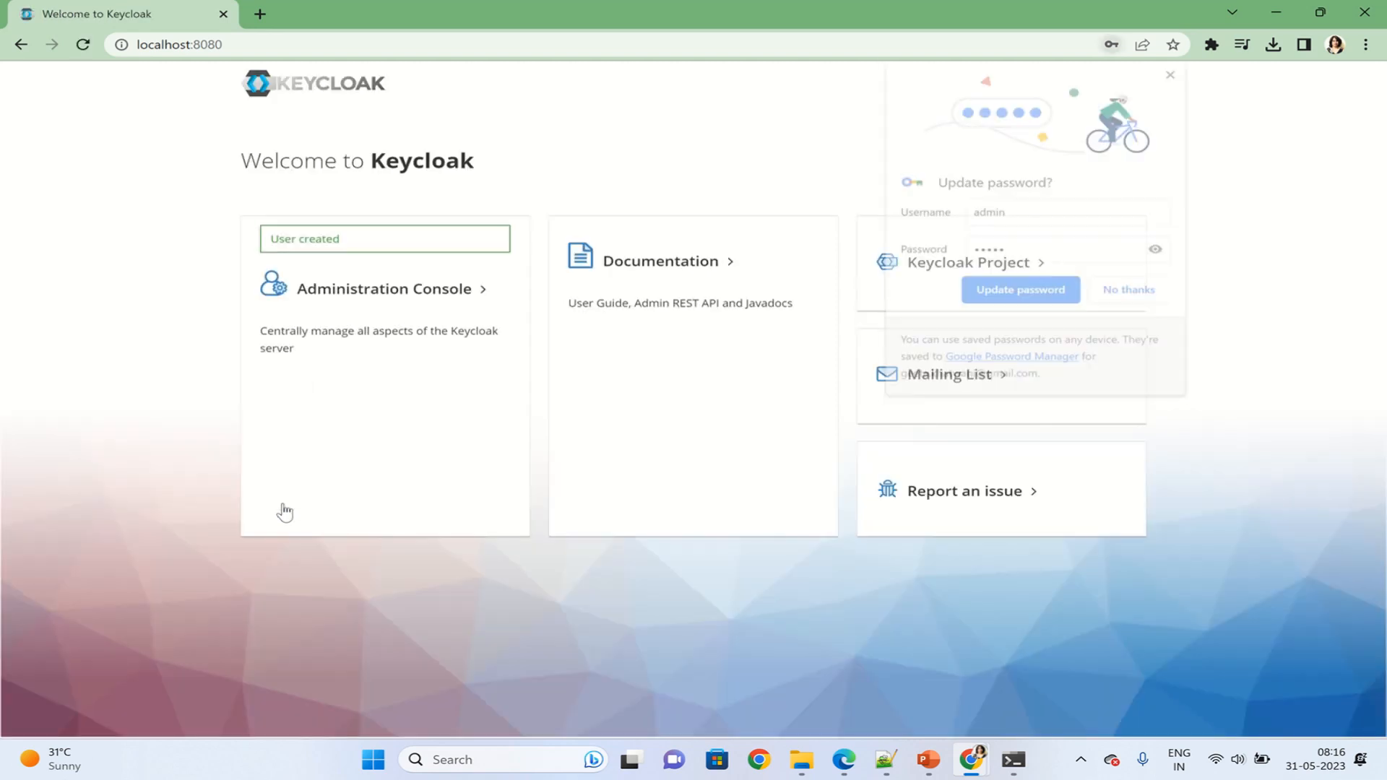
pyautogui.click(1018, 289)
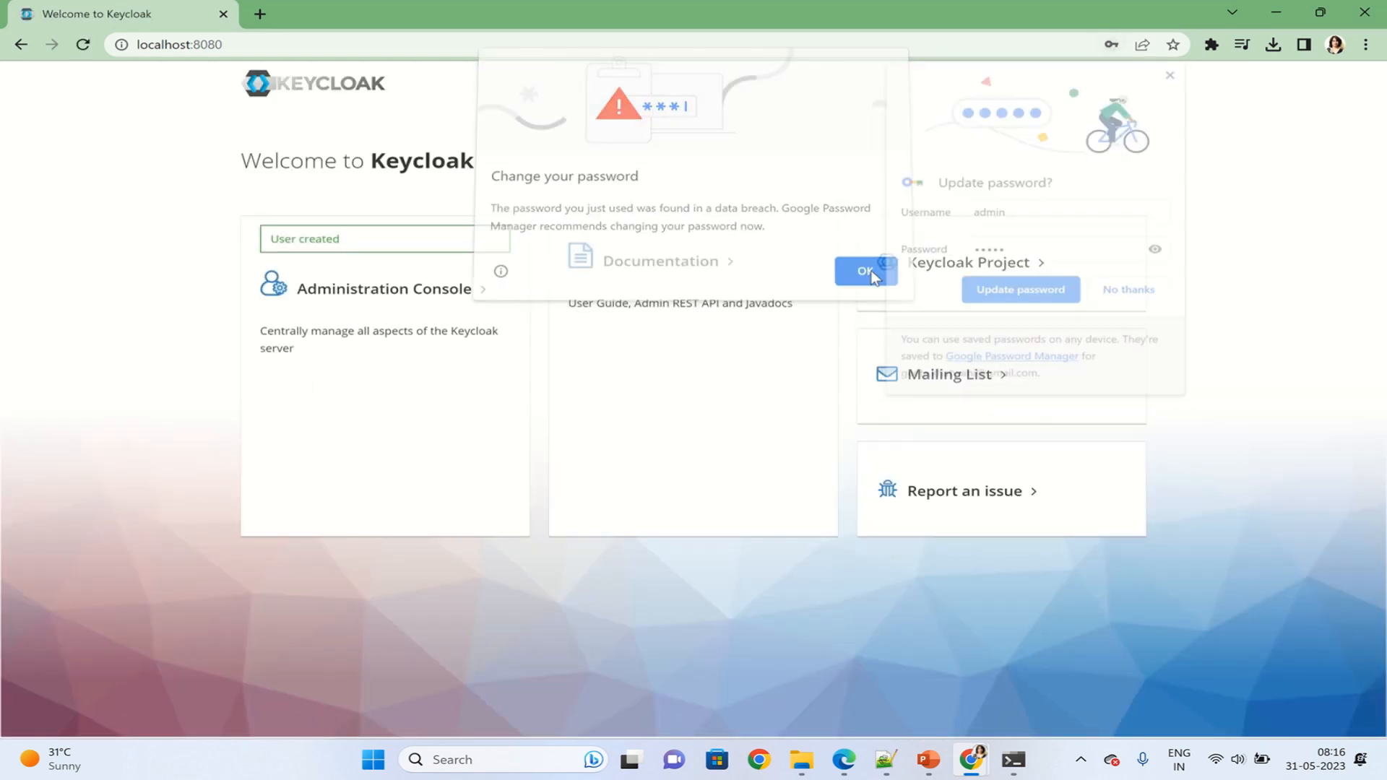
pyautogui.click(863, 272)
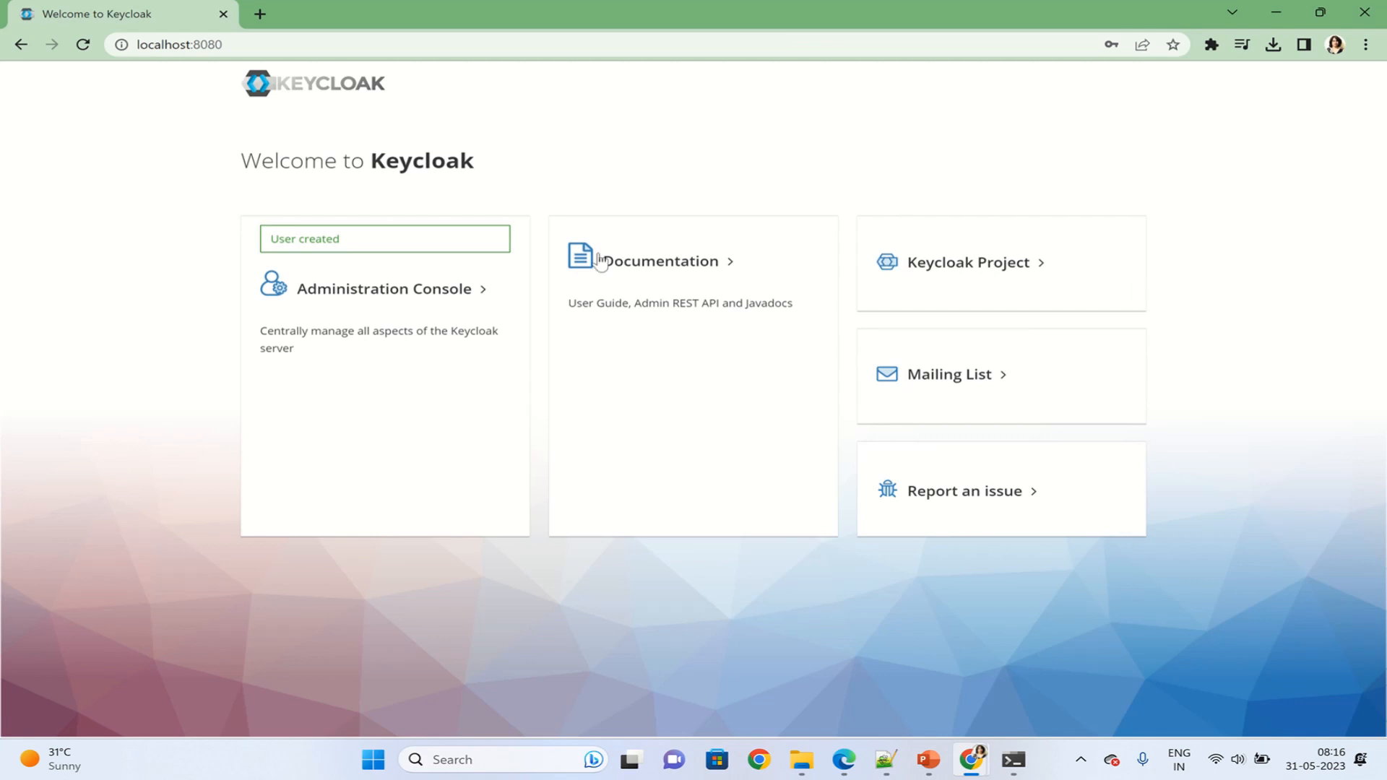
pyautogui.moveTo(444, 253)
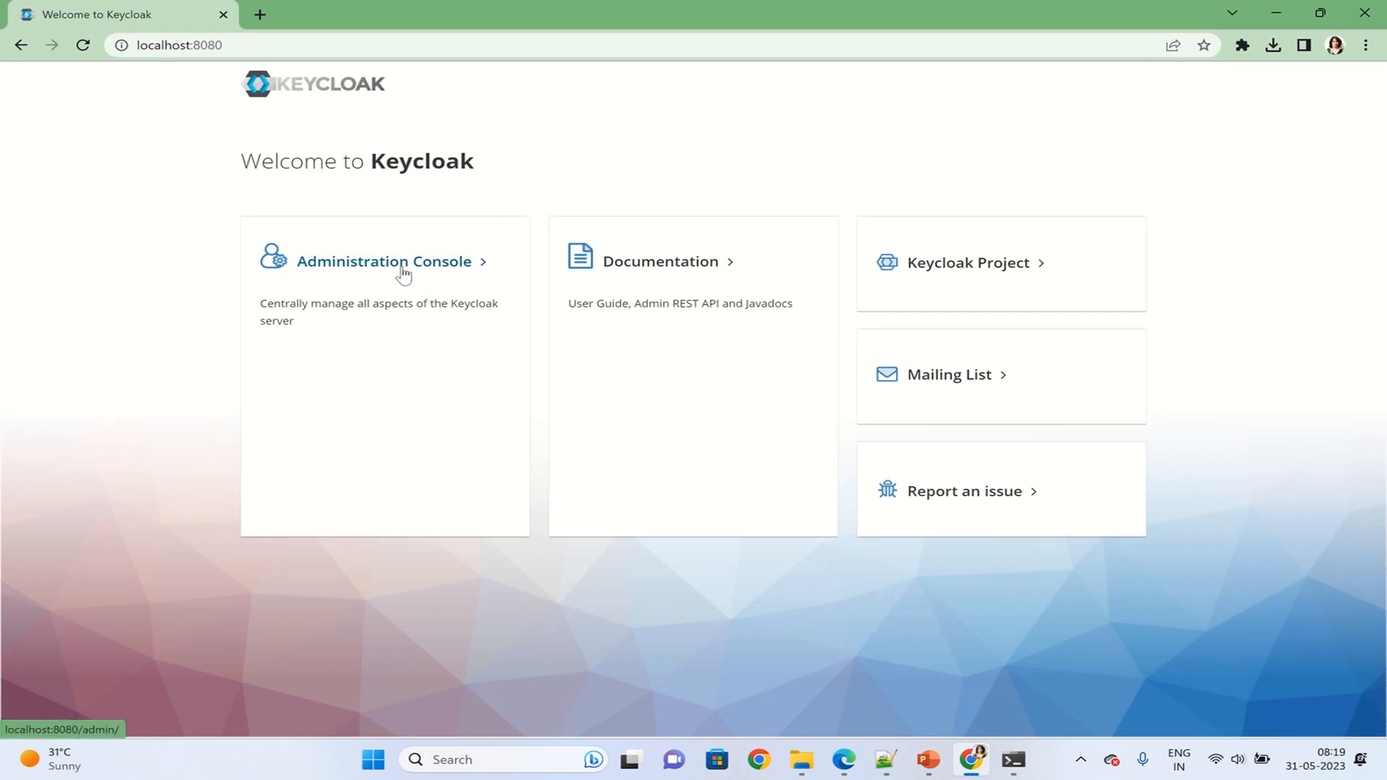
# Sign in to the Administration Console with the admin username and password
pyautogui.click(384, 260)
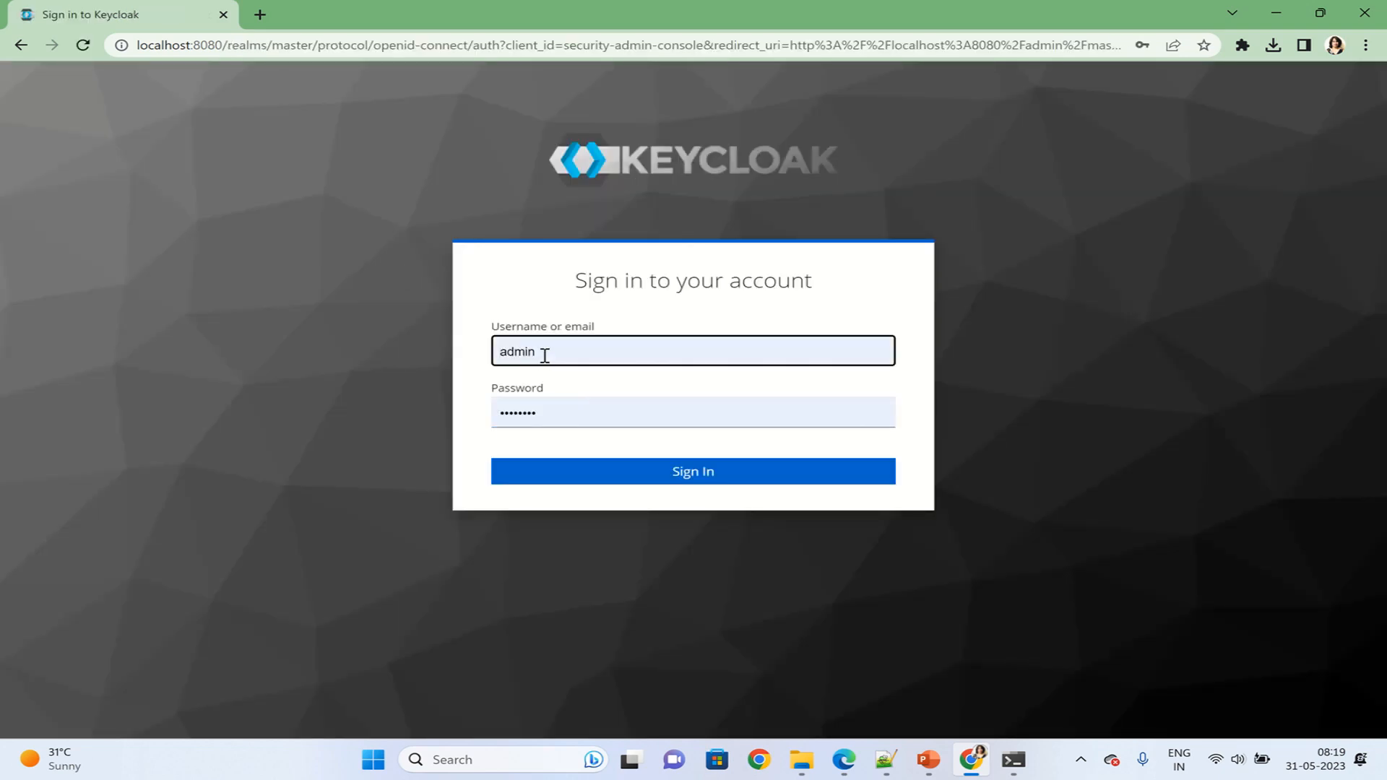
pyautogui.click(693, 413)
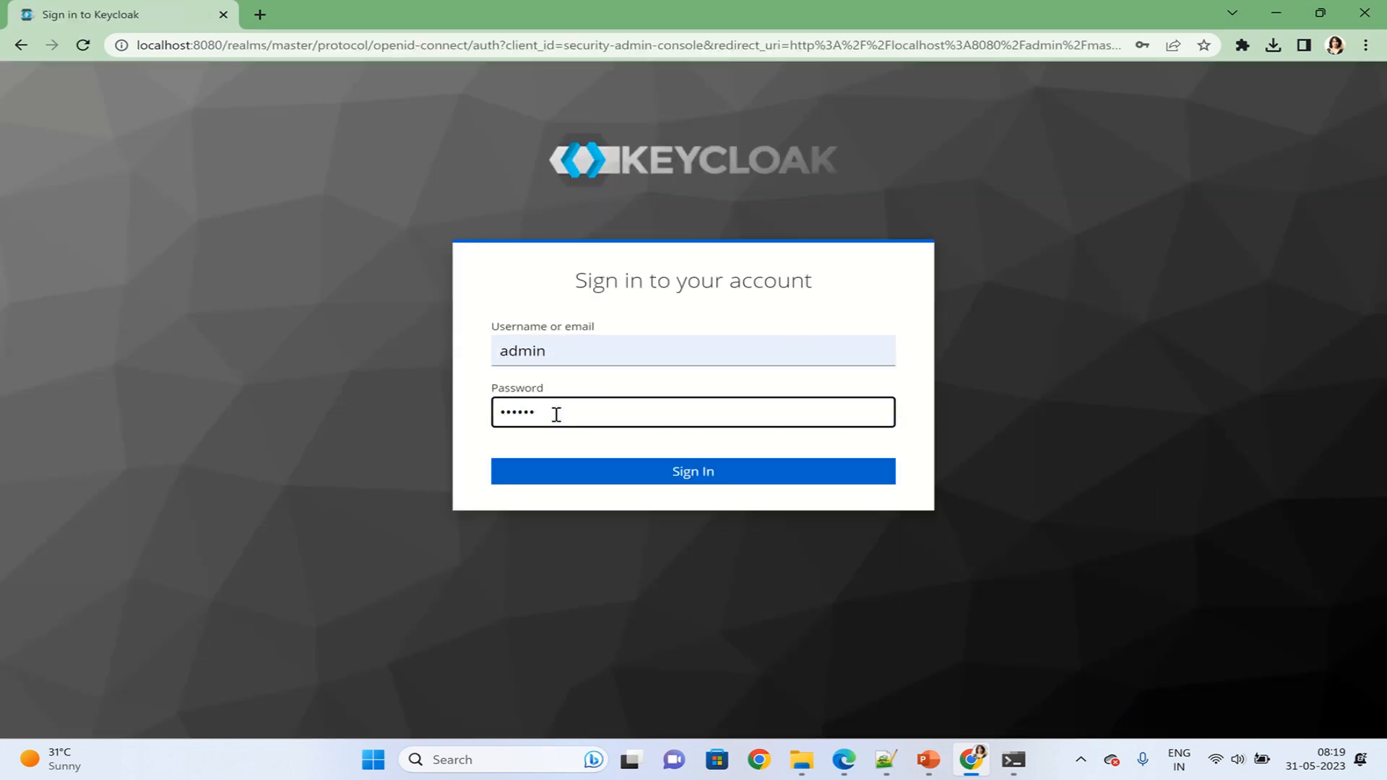
pyautogui.press('Backspace')
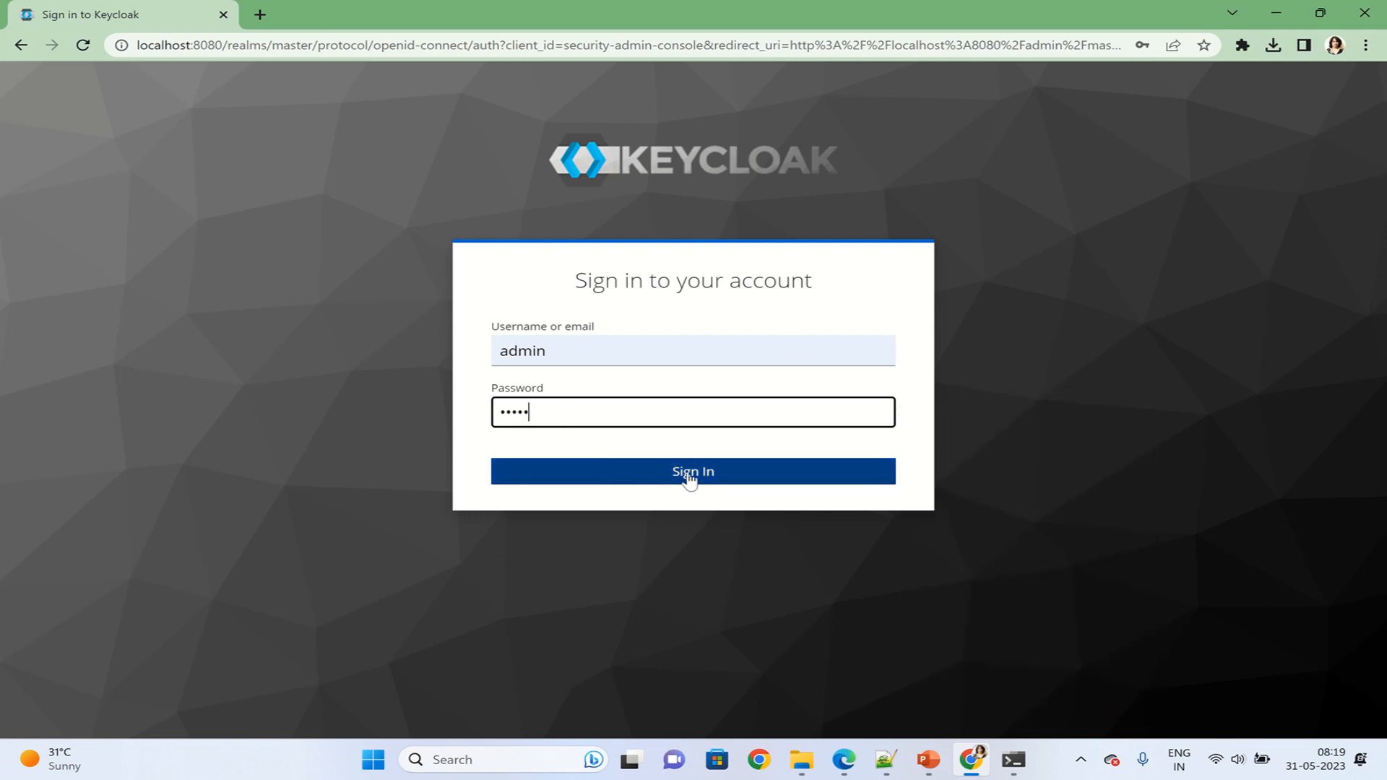
pyautogui.click(693, 471)
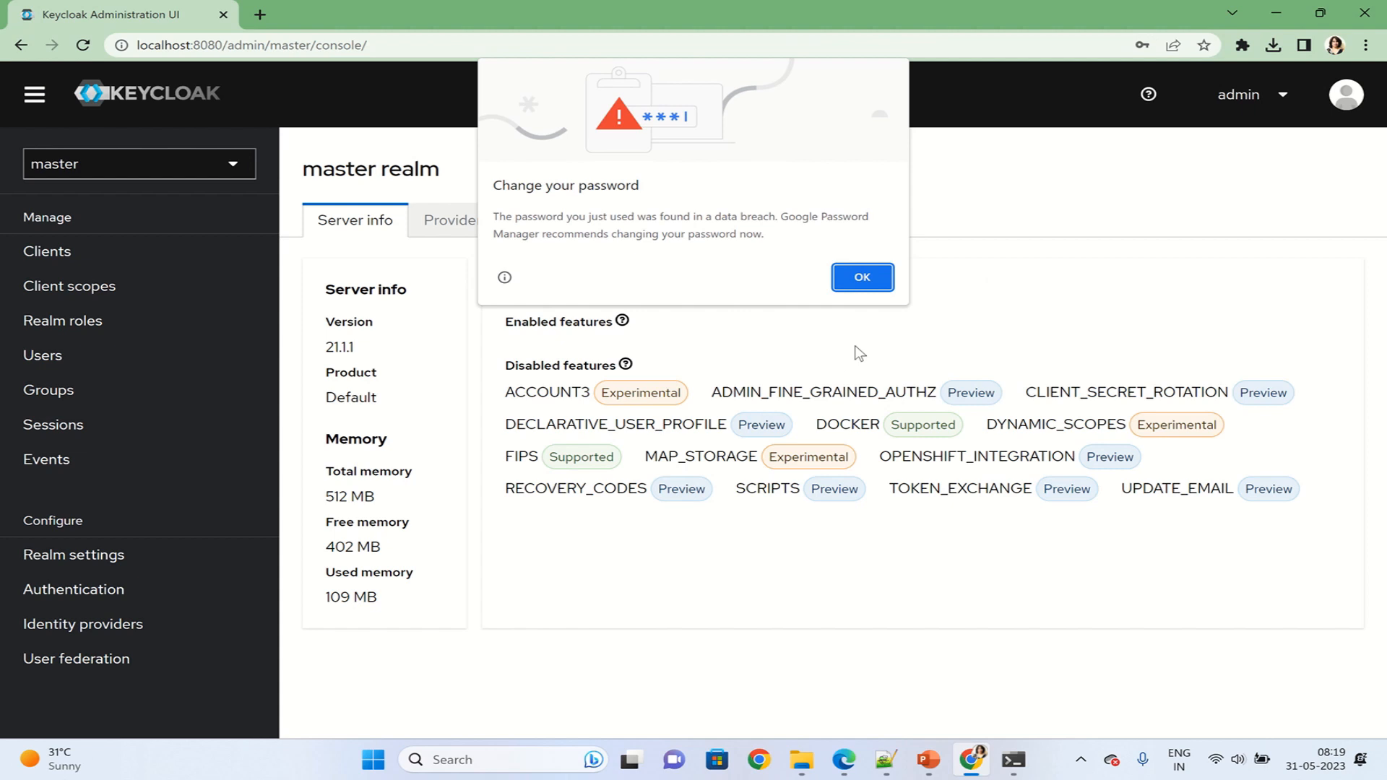
# Dismiss Chrome's 'Change your password' warning and the 'Update password?' bubble
pyautogui.click(860, 277)
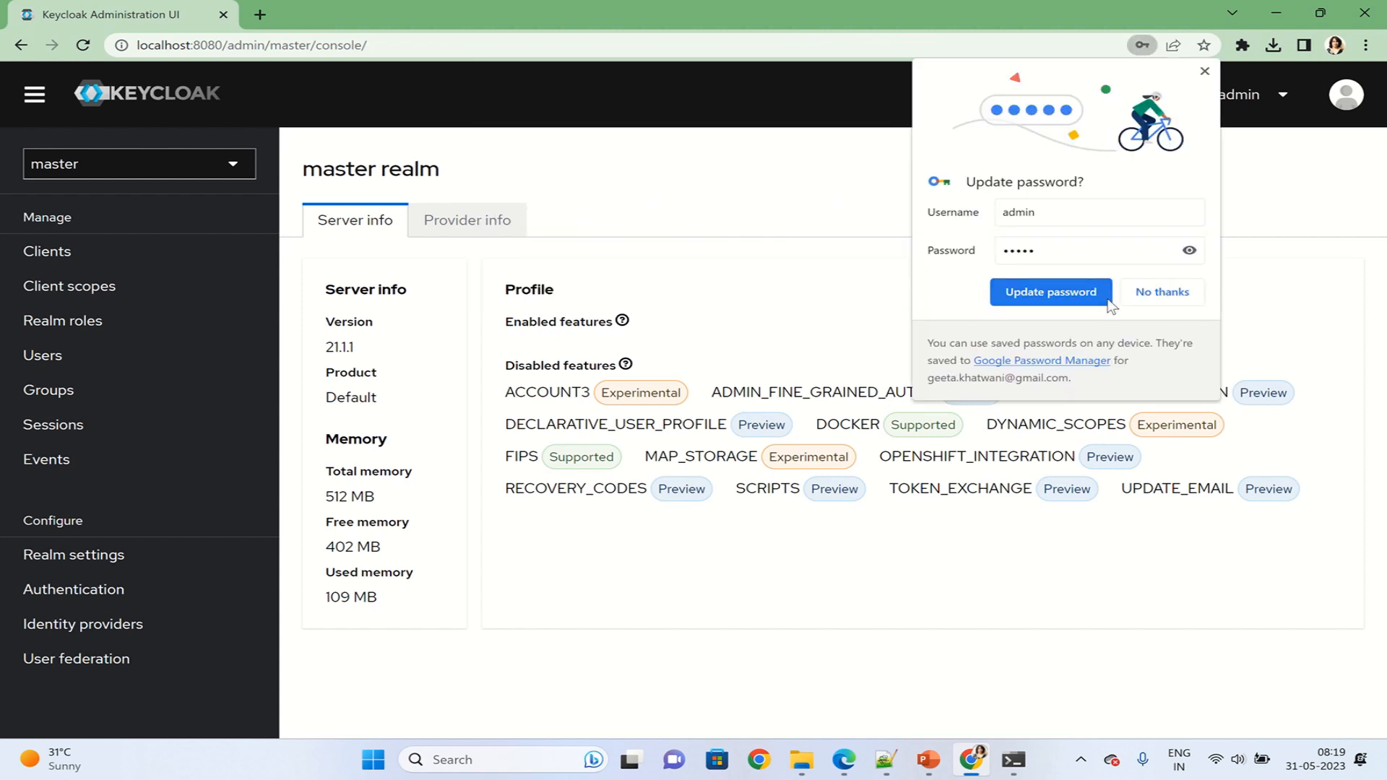
pyautogui.click(1161, 291)
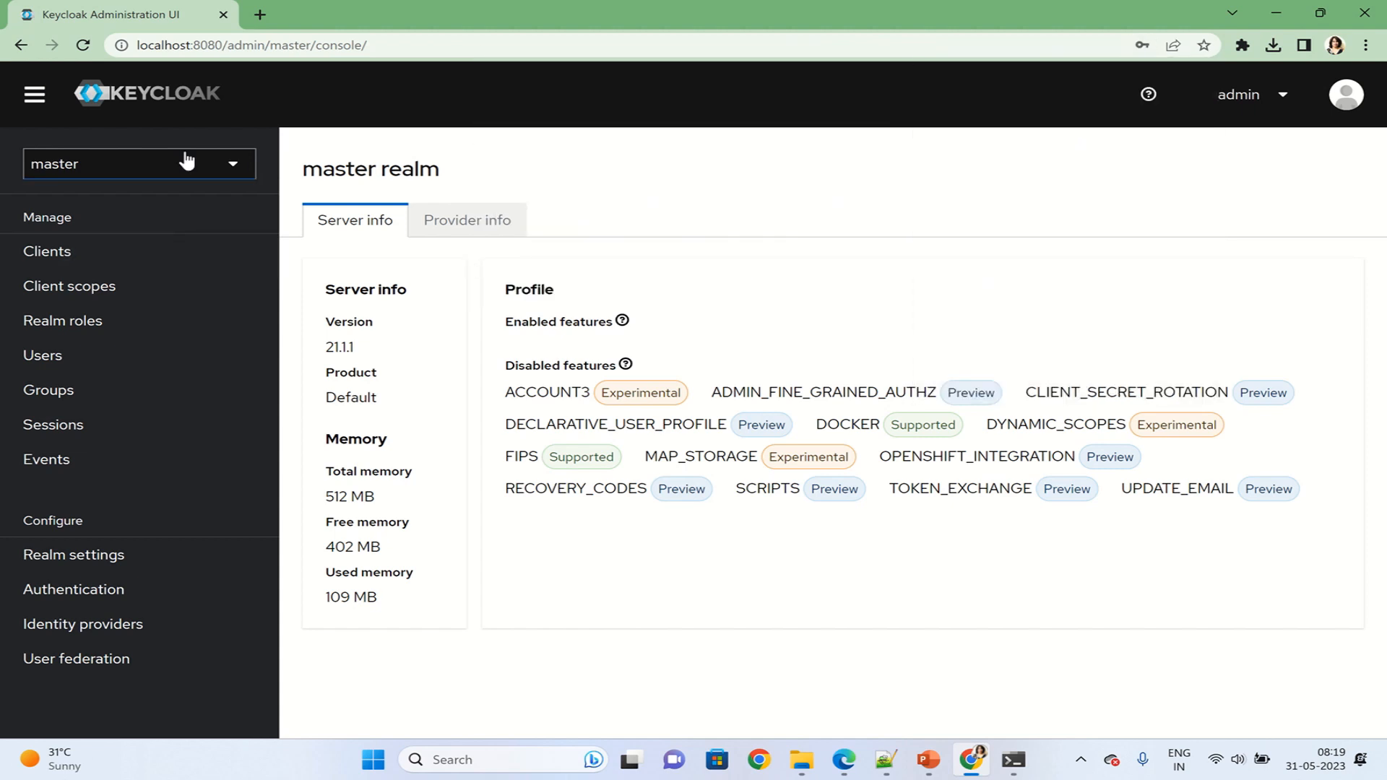
pyautogui.moveTo(34, 305)
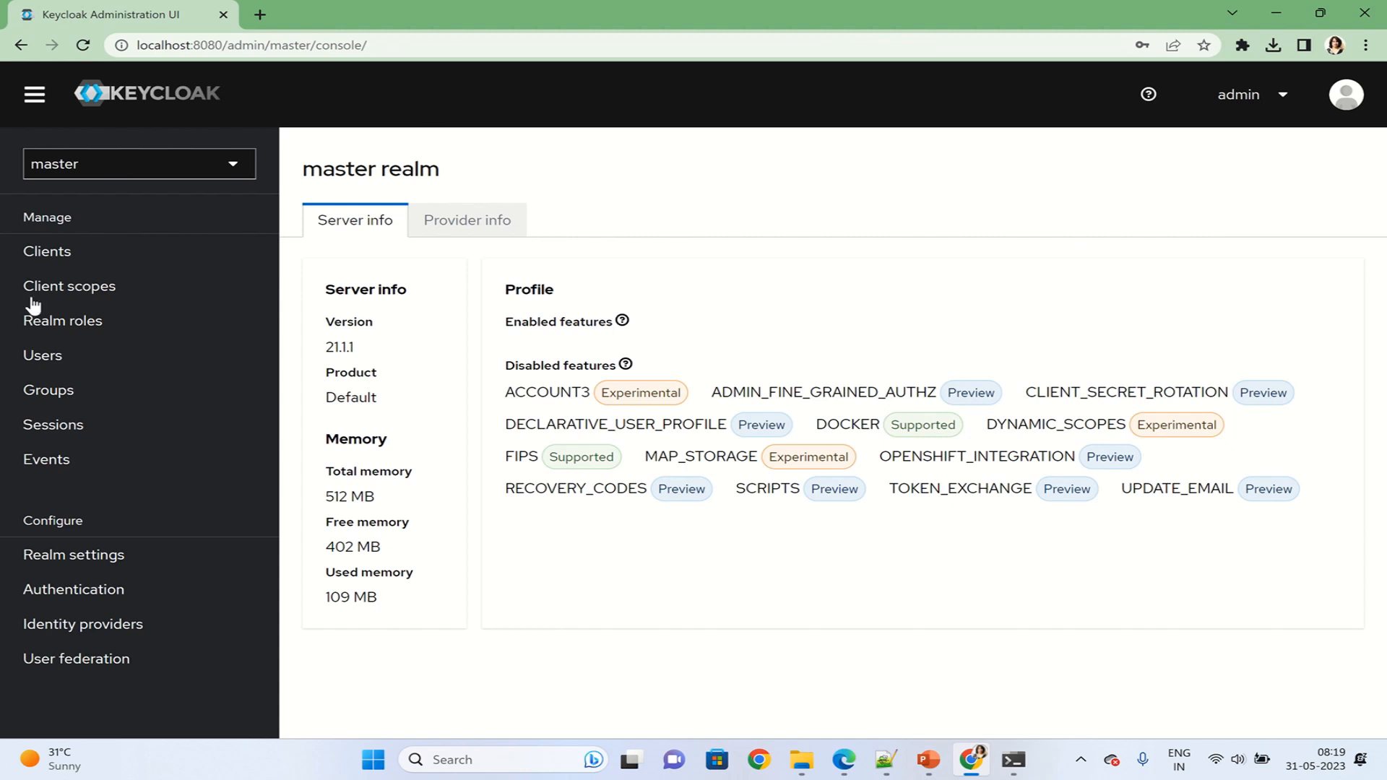
pyautogui.moveTo(1087, 225)
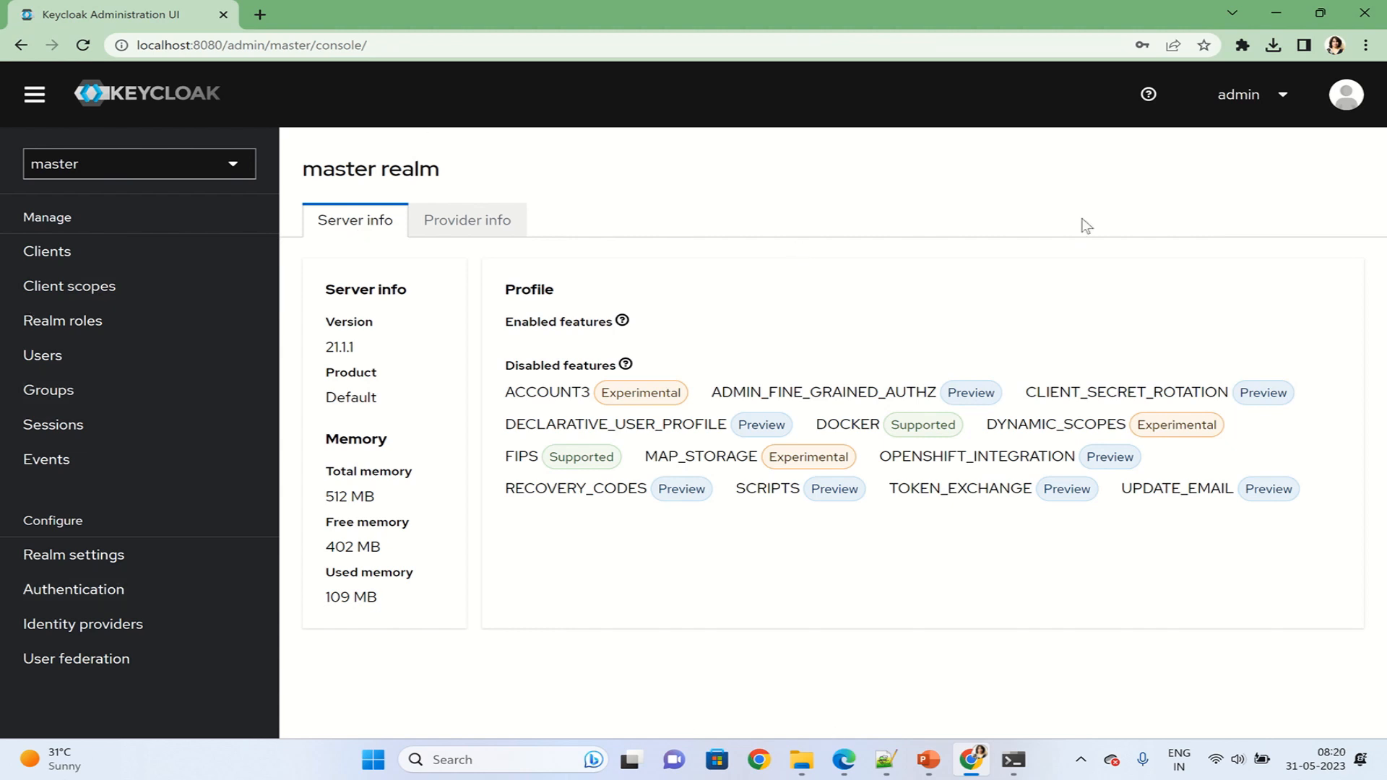
pyautogui.moveTo(1183, 264)
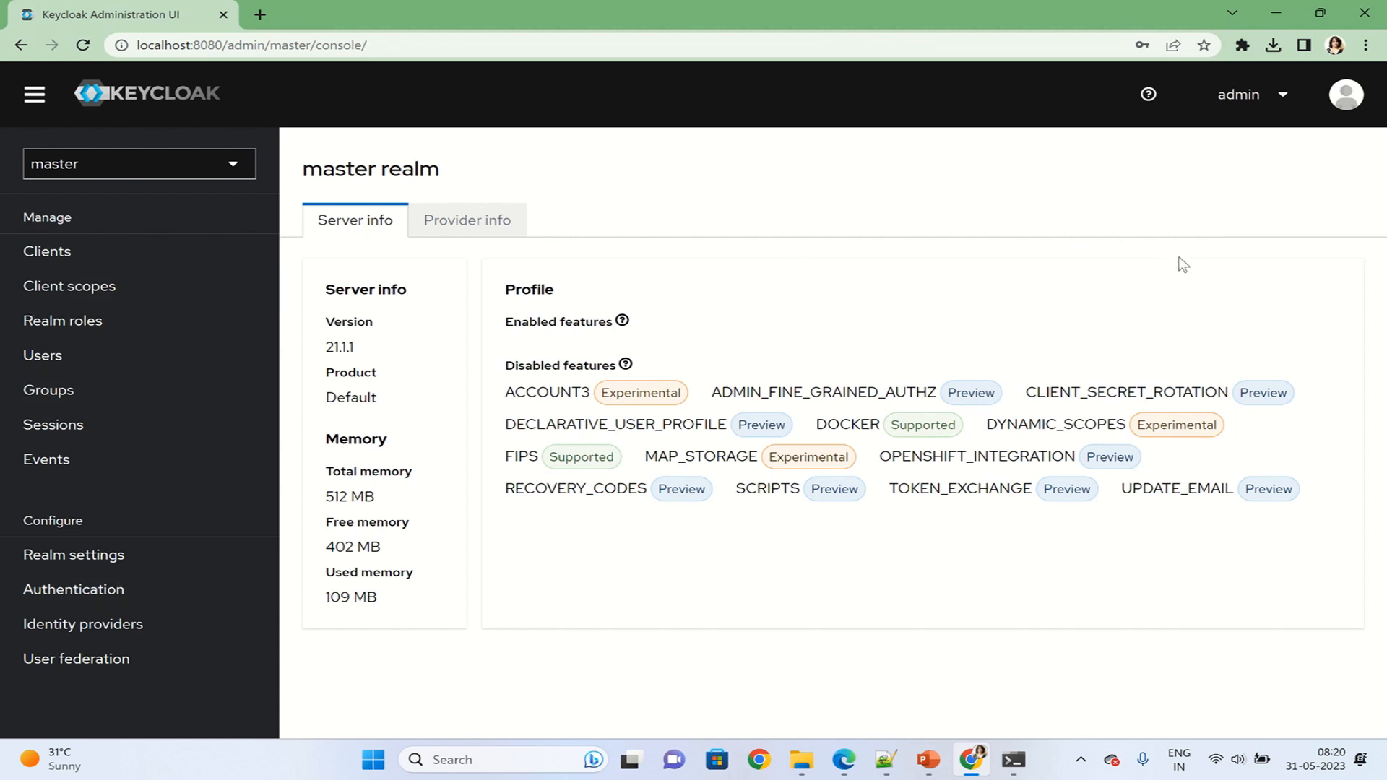